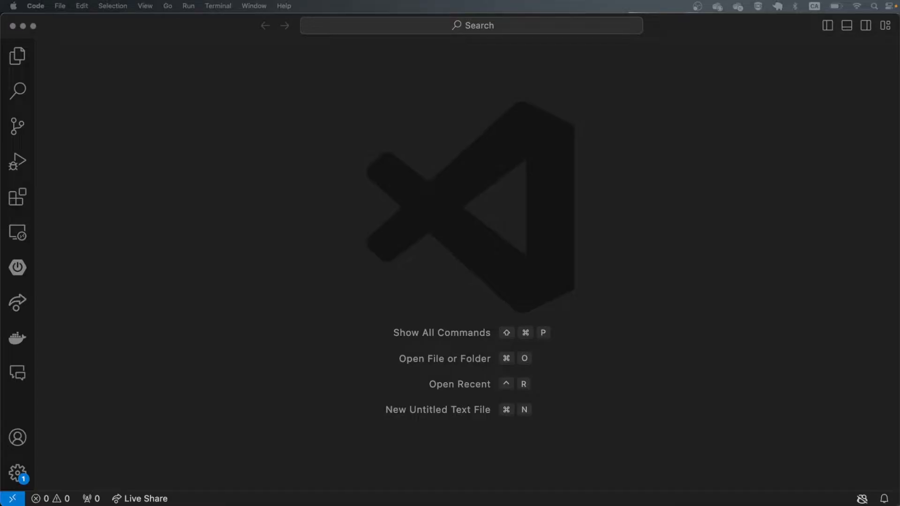
mouse_move(165, 25)
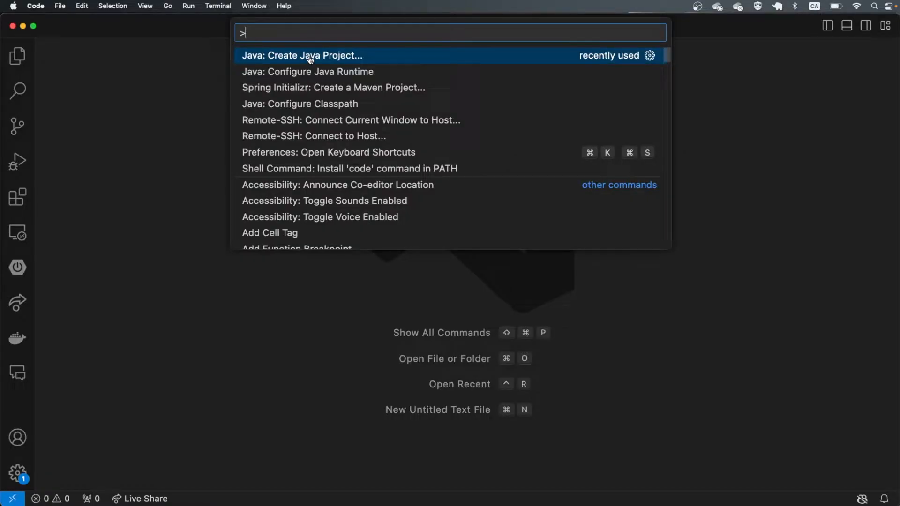
- Create a JavaFX Maven project with group id com.example and artifact id demomavinfx
click(302, 56)
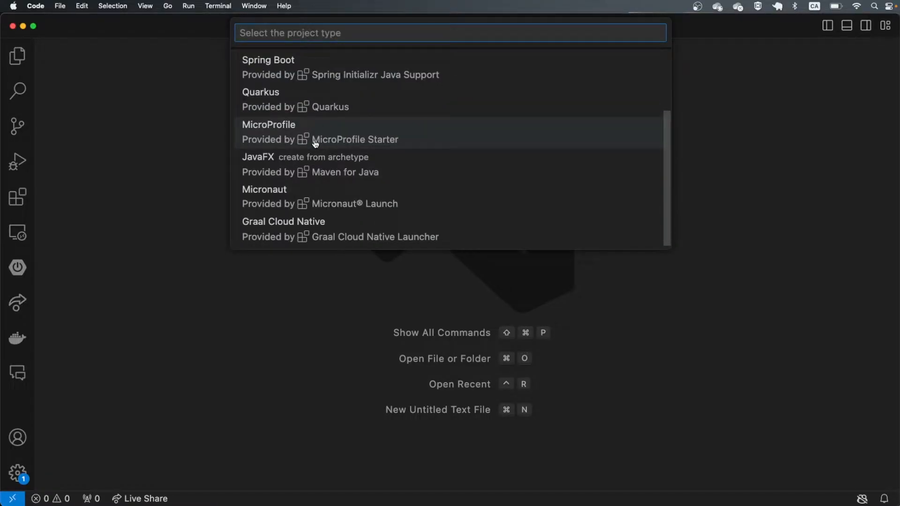
mouse_move(284, 164)
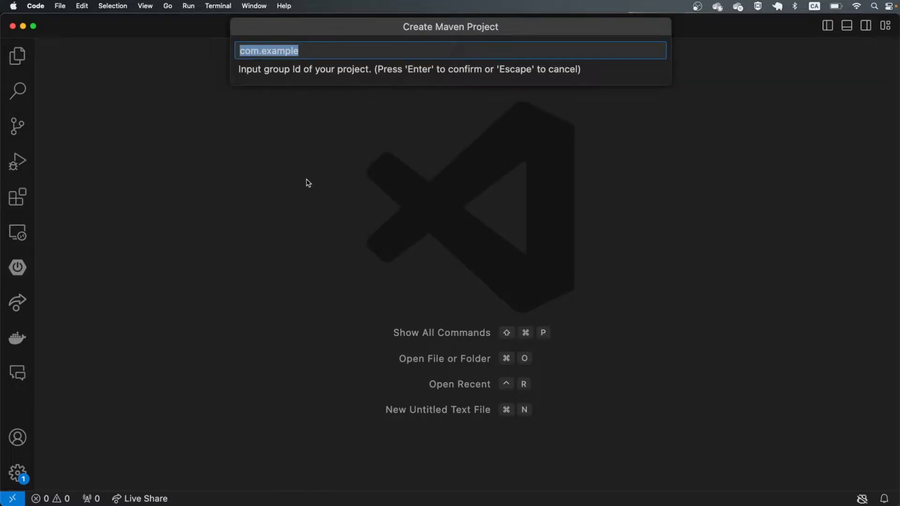
mouse_move(314, 184)
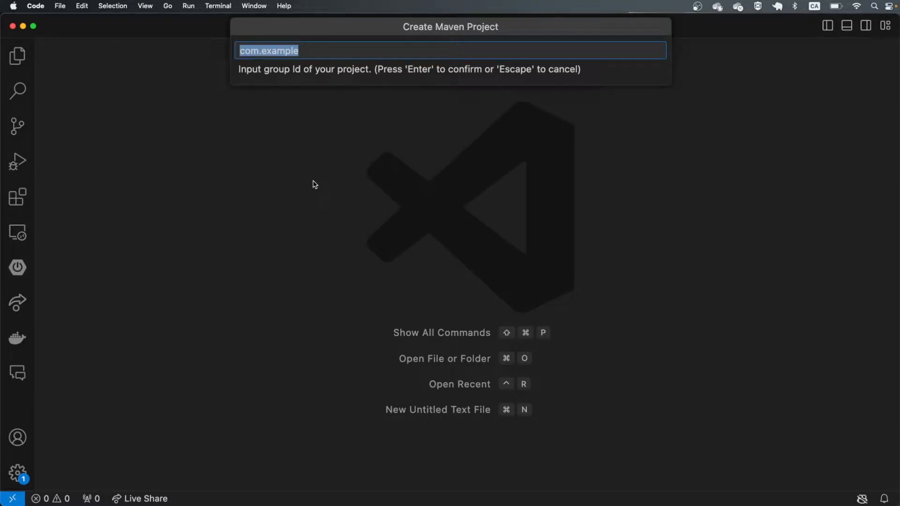
key(Return)
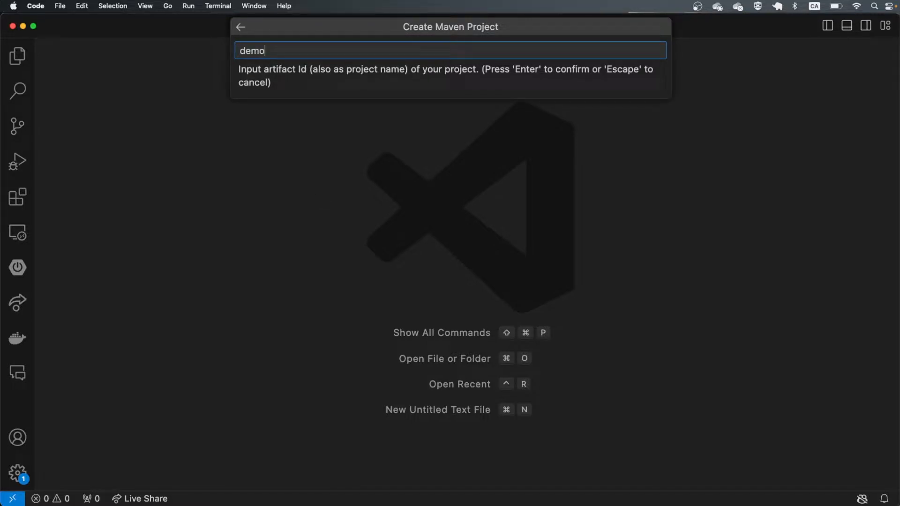
text(mavinfx)
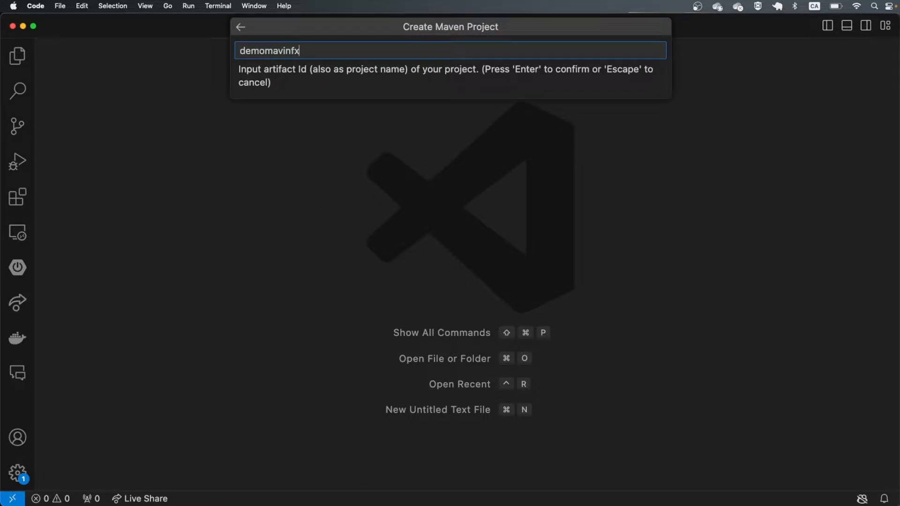
key(Return)
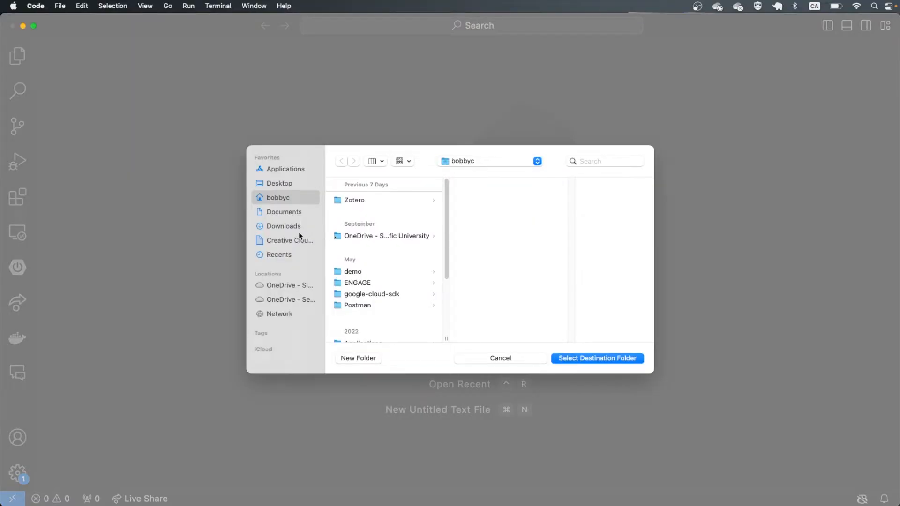
- Generate the demomavinfx project into the java folder on the Desktop
click(279, 183)
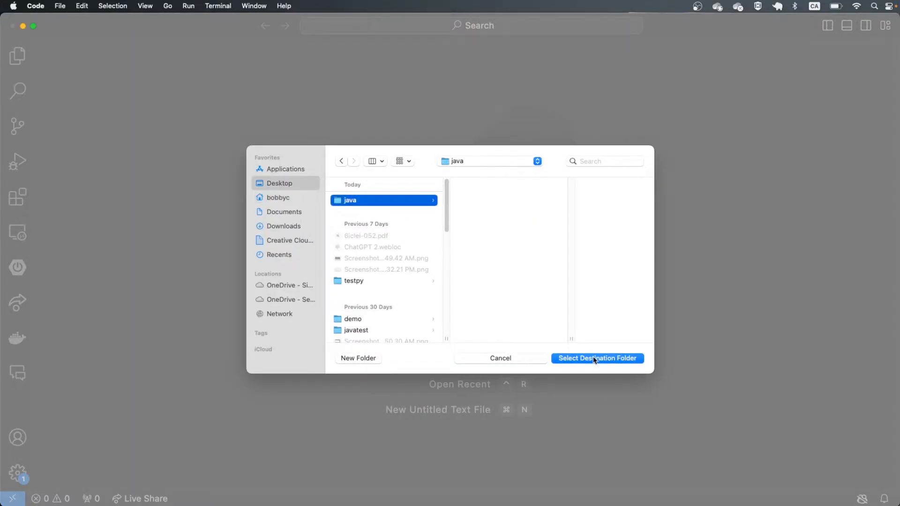
click(597, 358)
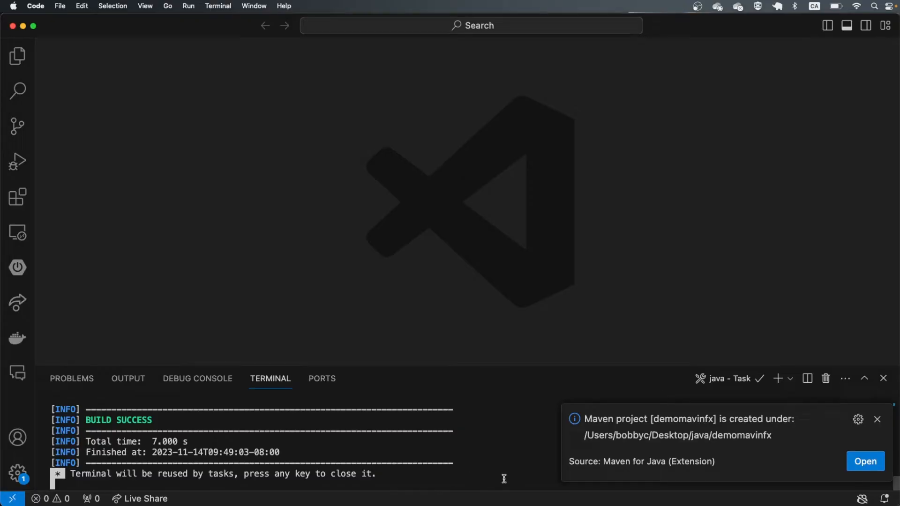
- Open demomavinfx, open src/main/java/com/example/App.java and run it, producing a native-library error
click(865, 461)
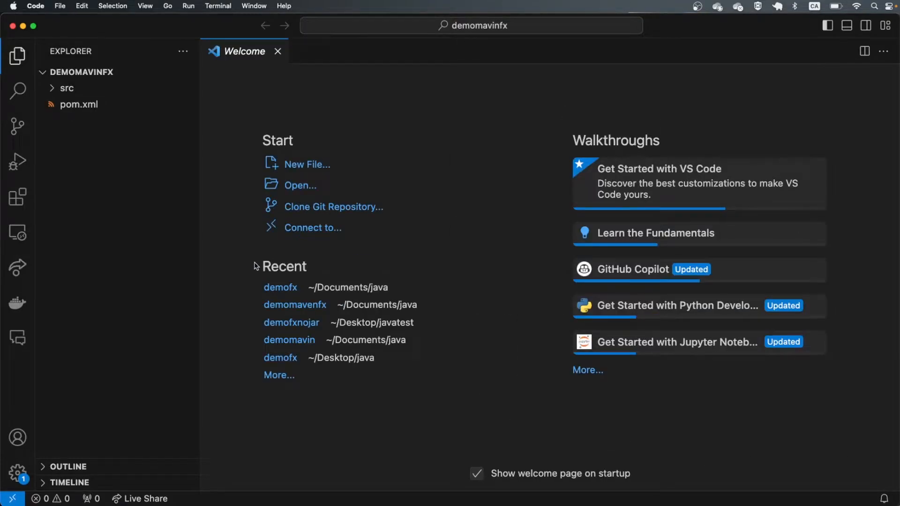
click(67, 89)
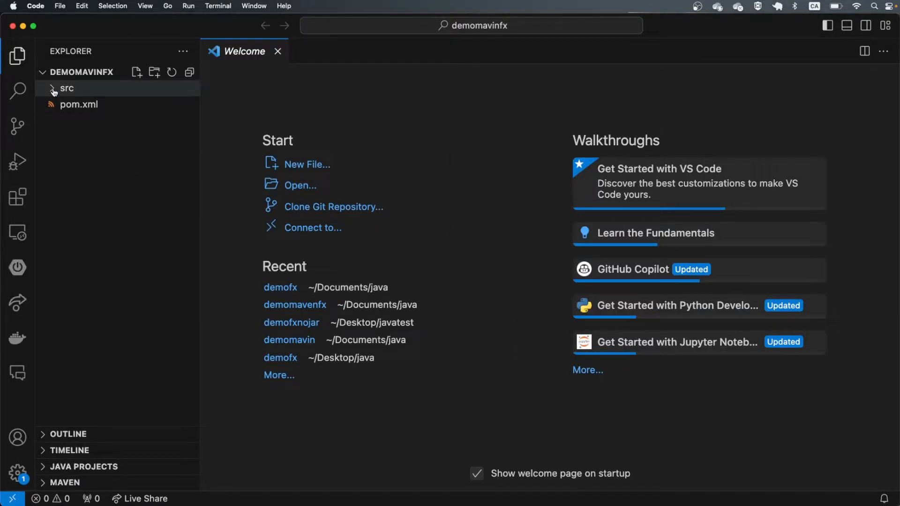
click(67, 88)
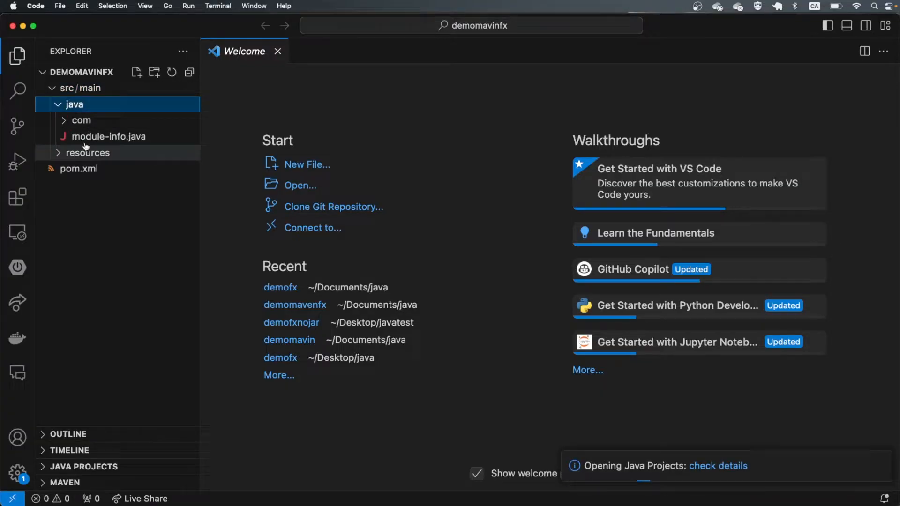
click(81, 120)
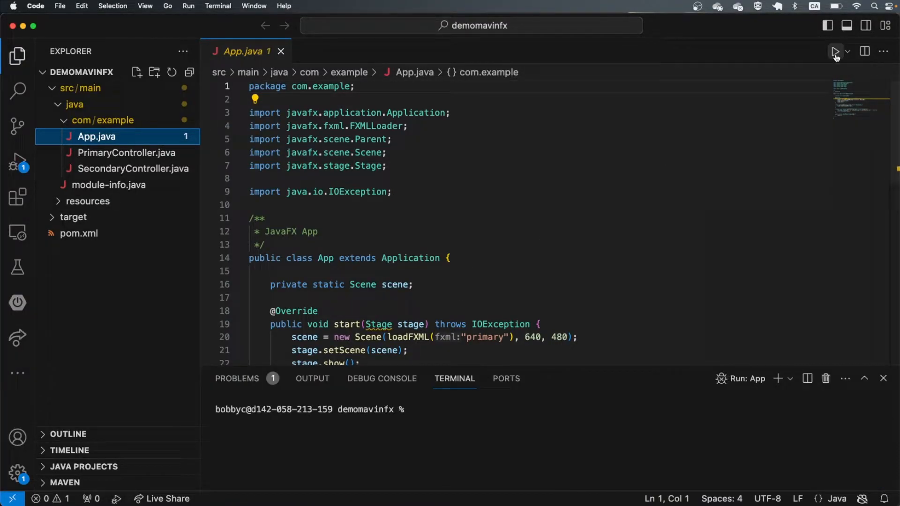
click(836, 51)
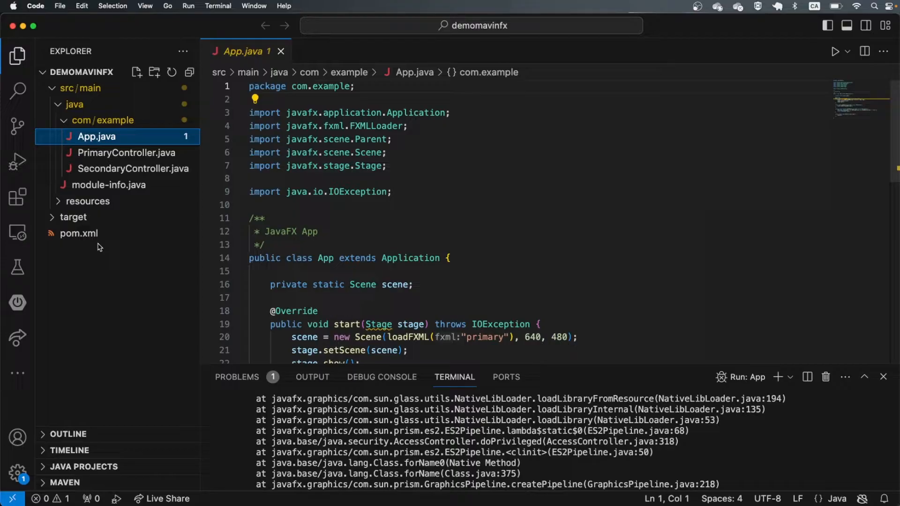
- In pom.xml, target Java 17, bump both JavaFX dependencies to 21.0.1, and synchronize the classpath
click(78, 233)
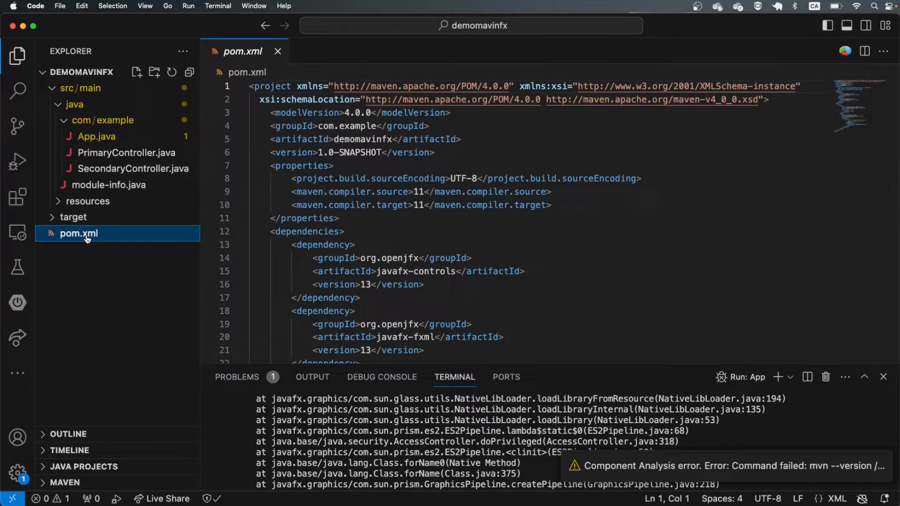
click(426, 192)
text(7)
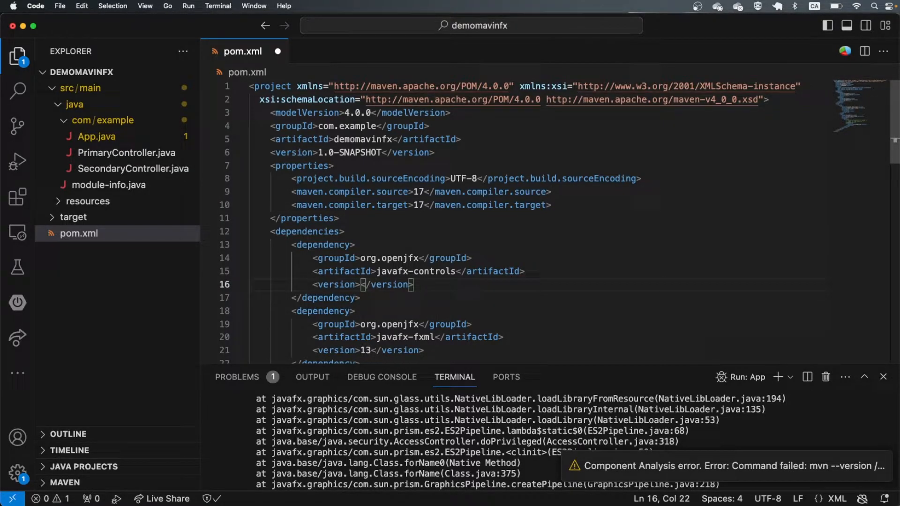
text(21.0.1)
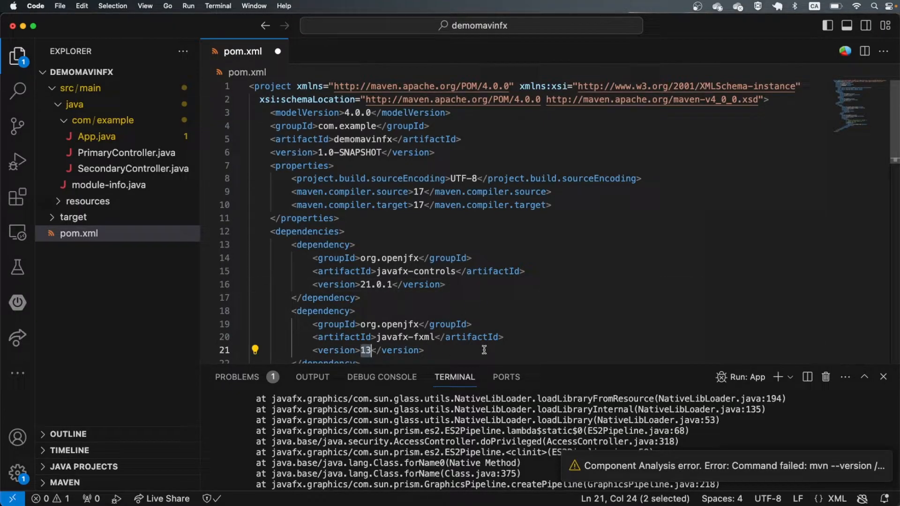
text(21.0.1)
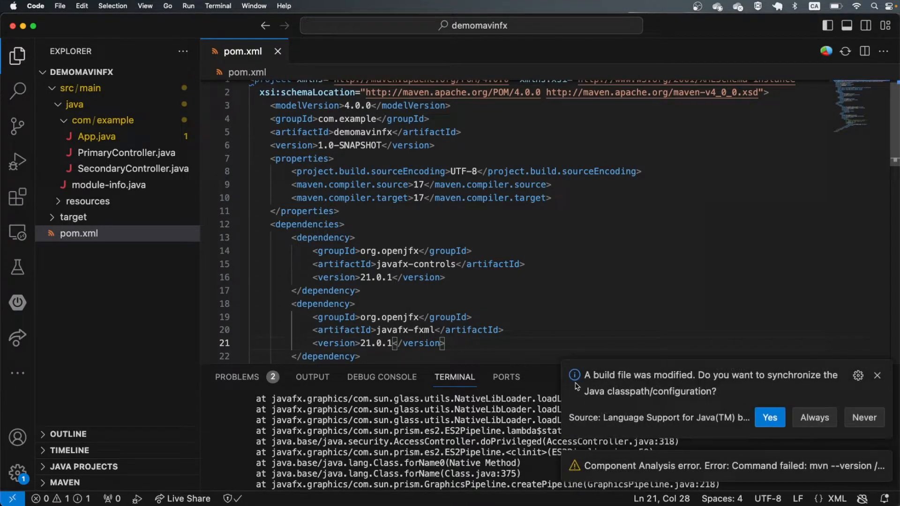
click(769, 417)
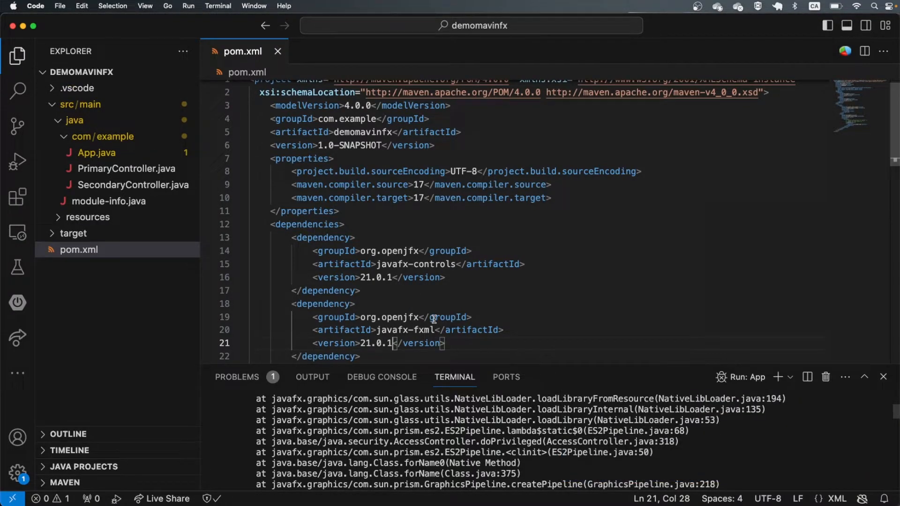
- Rerun App.java, switch its window to Secondary View, then close the app
click(97, 153)
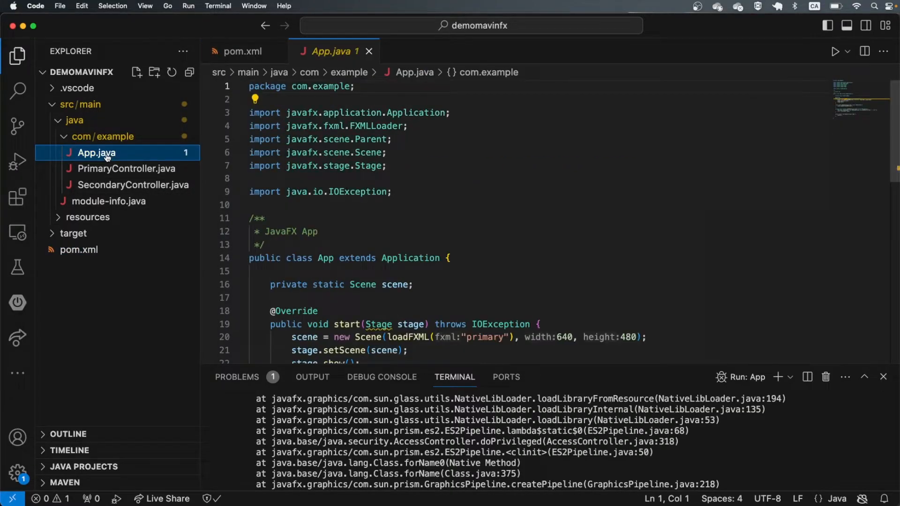
click(836, 51)
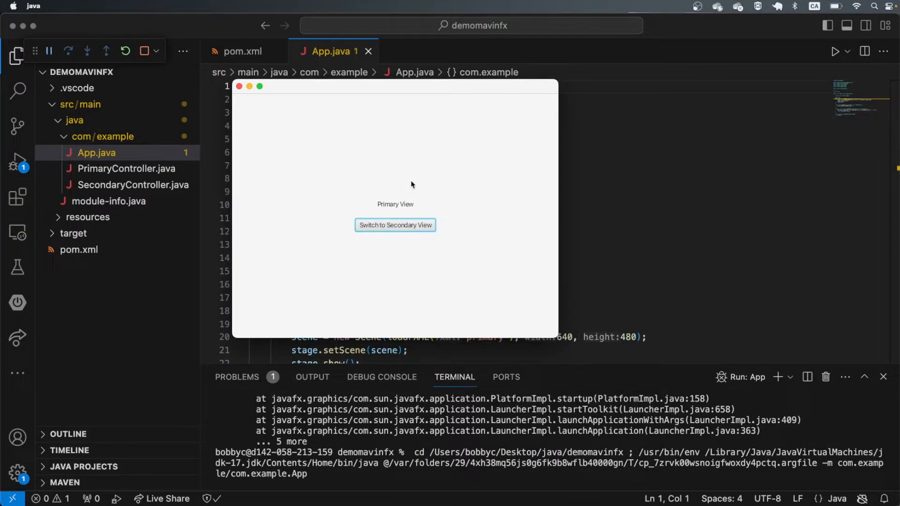
mouse_move(377, 226)
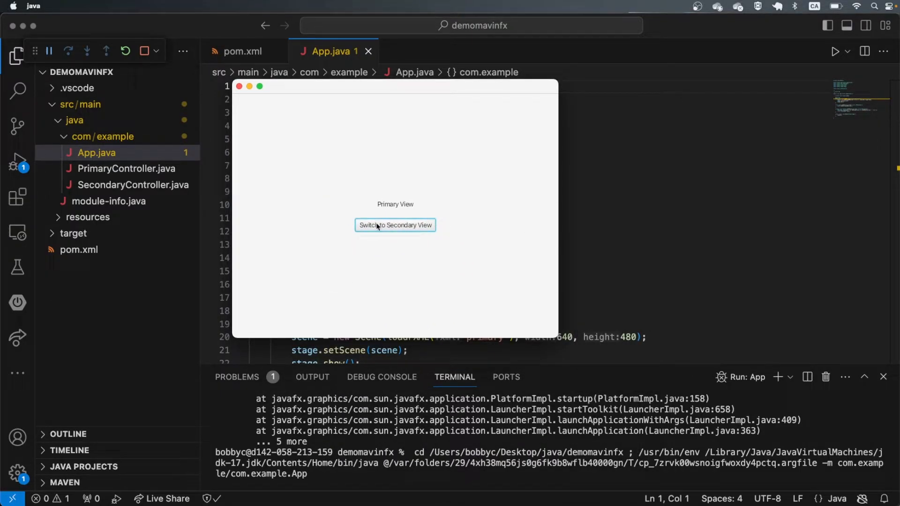
click(395, 225)
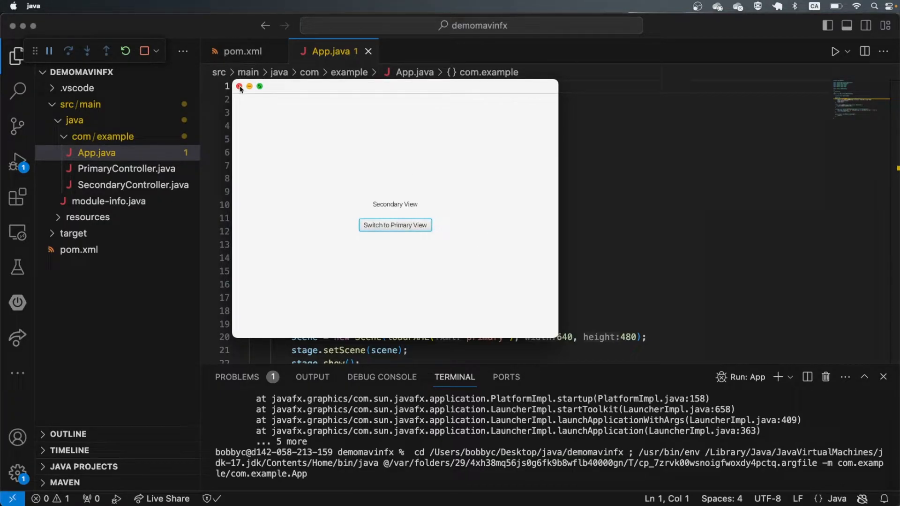
click(239, 87)
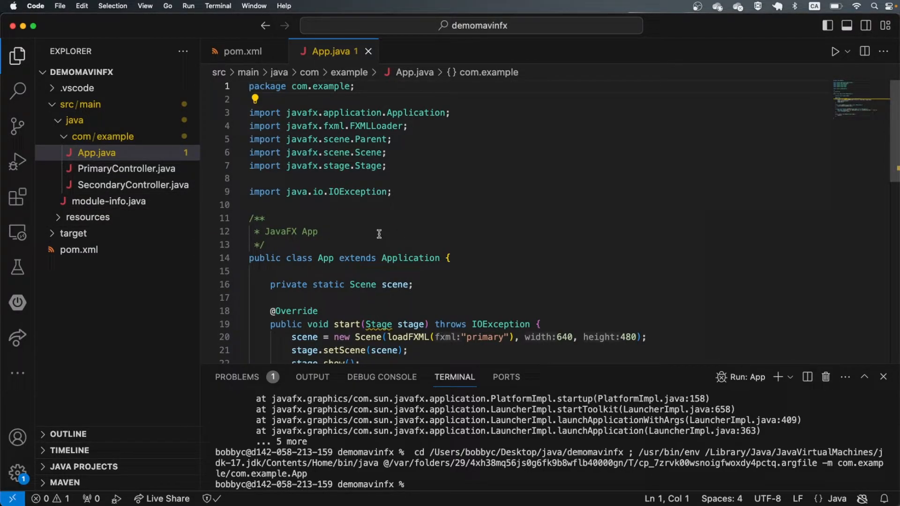
mouse_move(378, 324)
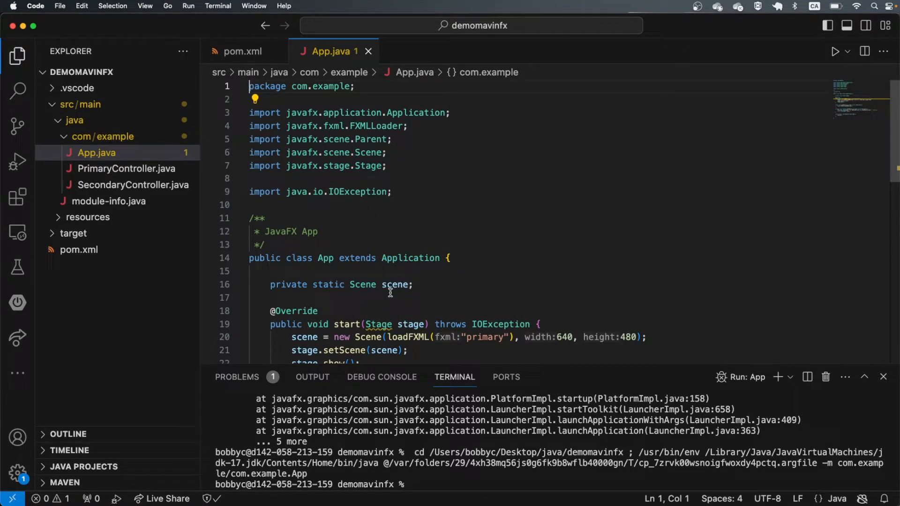
mouse_move(388, 205)
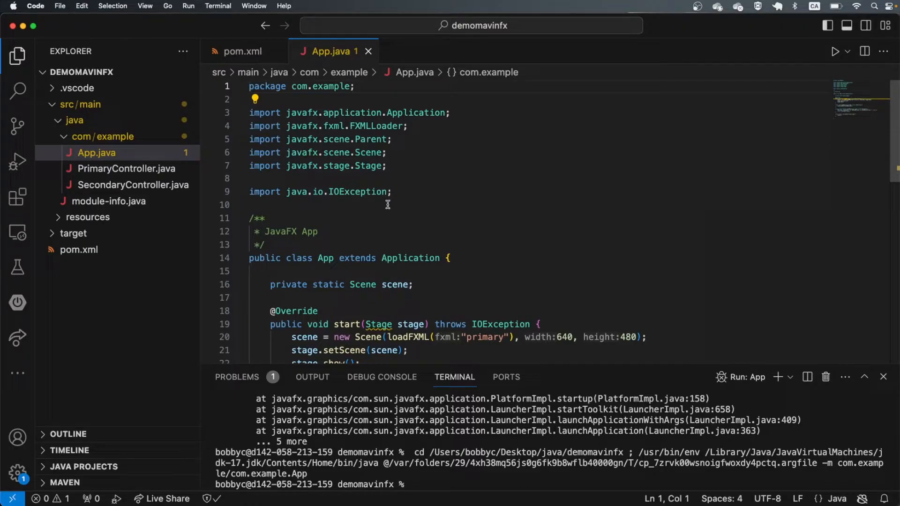
- Change the javafx.controls line in module-info.java to 'requires transitive'
click(108, 201)
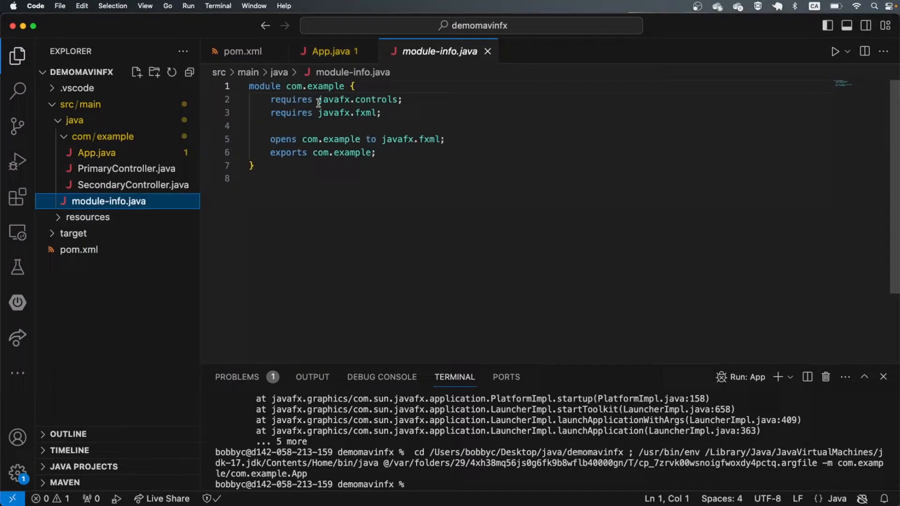
double_click(358, 99)
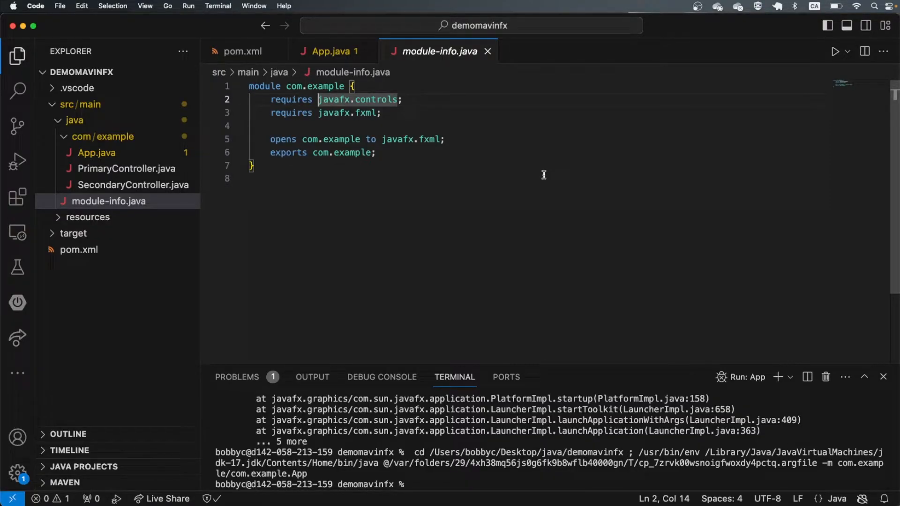
text(transitive)
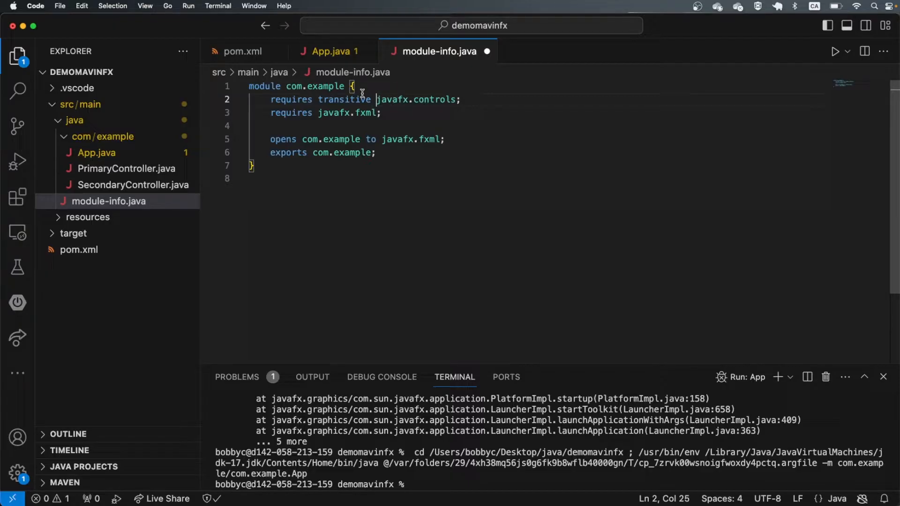
mouse_move(342, 113)
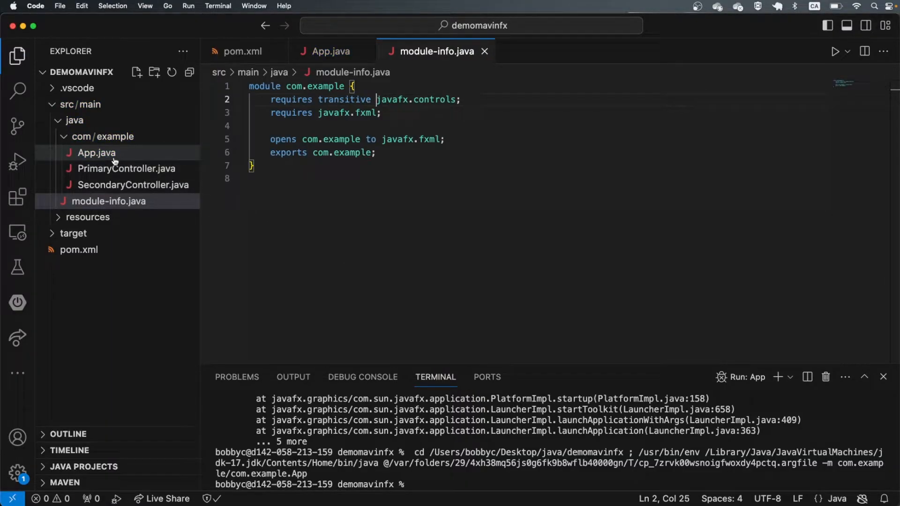
- Reopen App.java, collapse the com/example folder, and scroll through the file
click(97, 153)
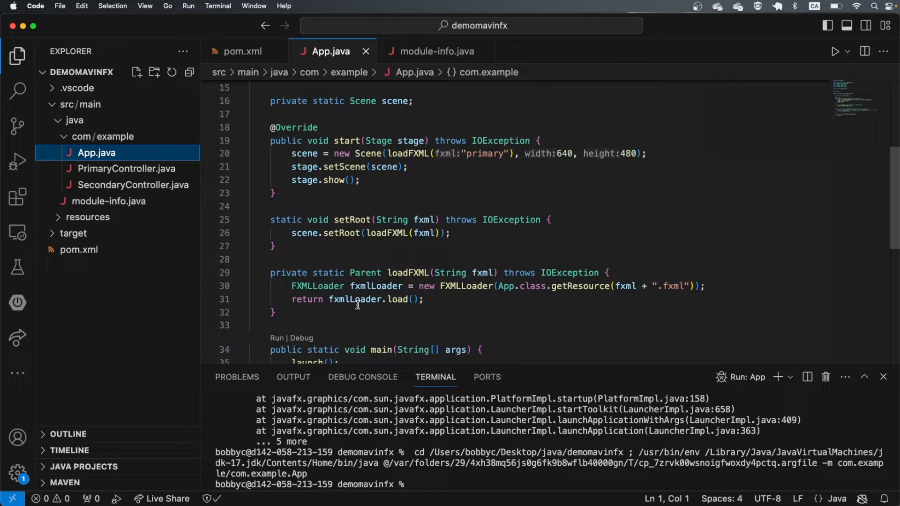
mouse_move(306, 266)
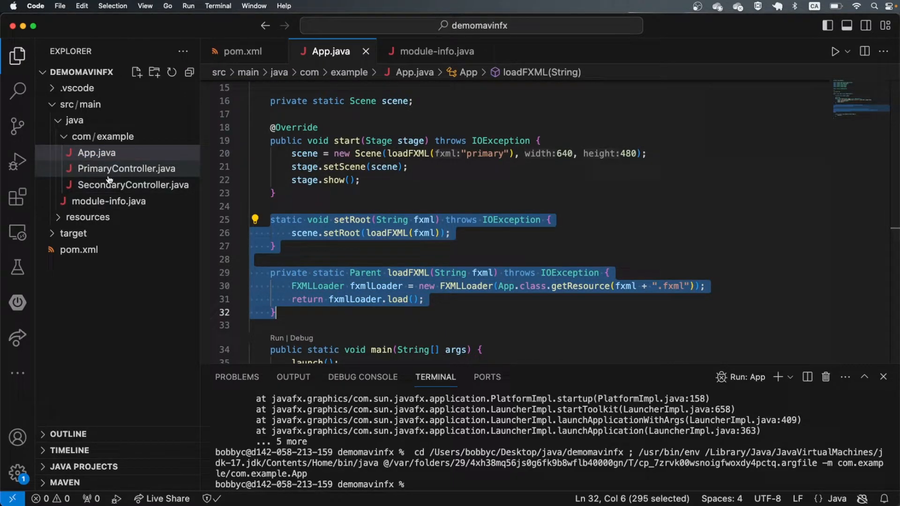
click(87, 217)
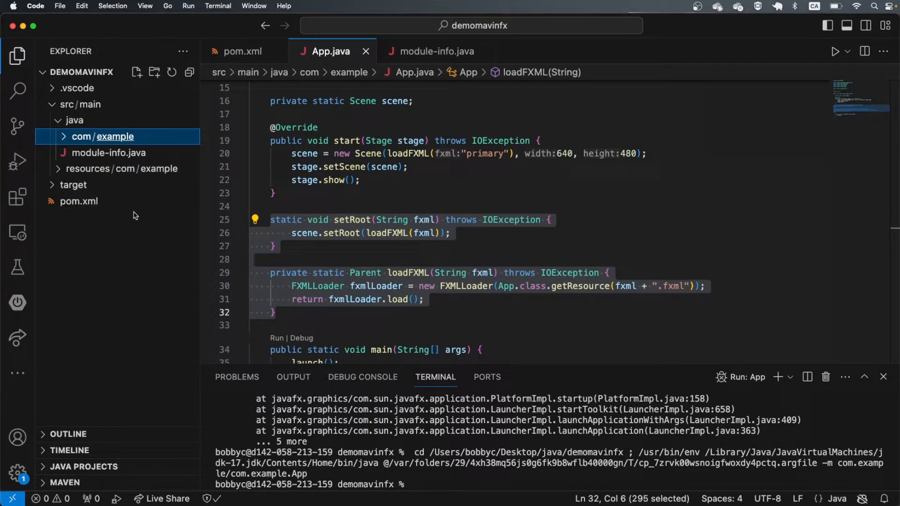
scroll(down, 3)
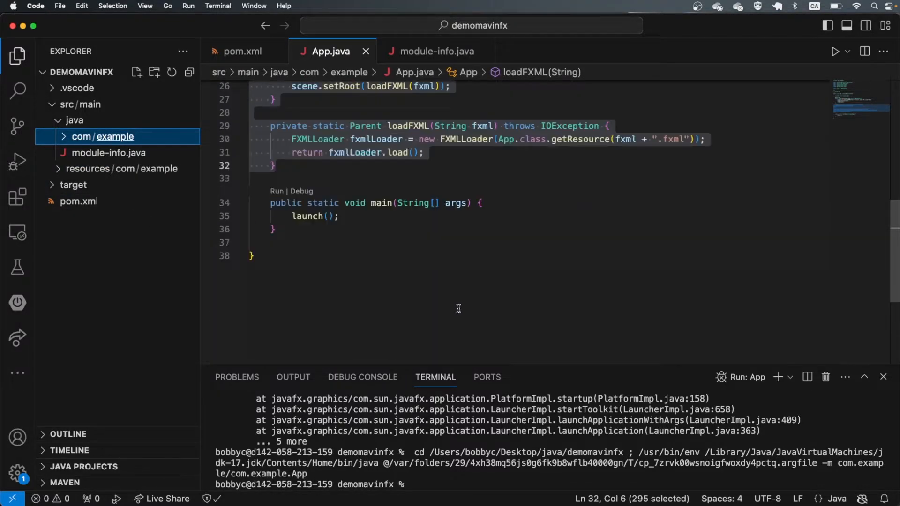
scroll(up, 3)
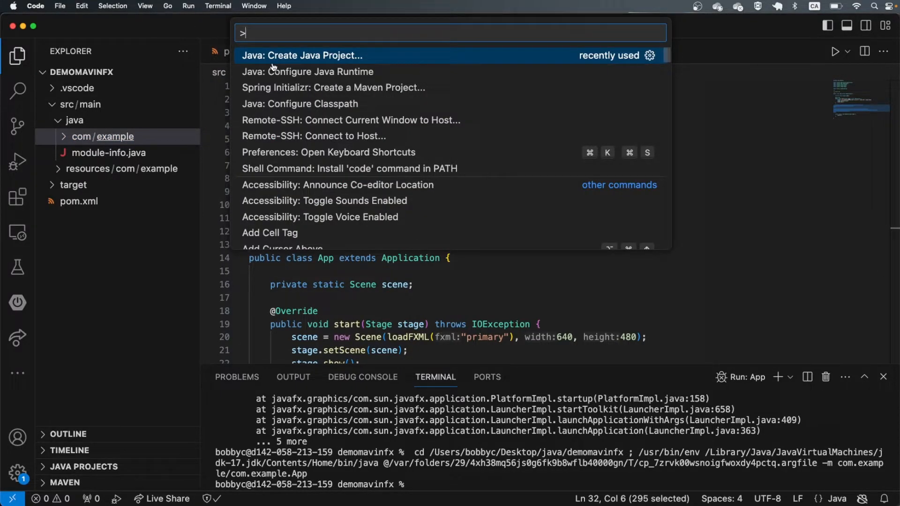
- Create the demofx Java project in the Desktop java folder
click(301, 55)
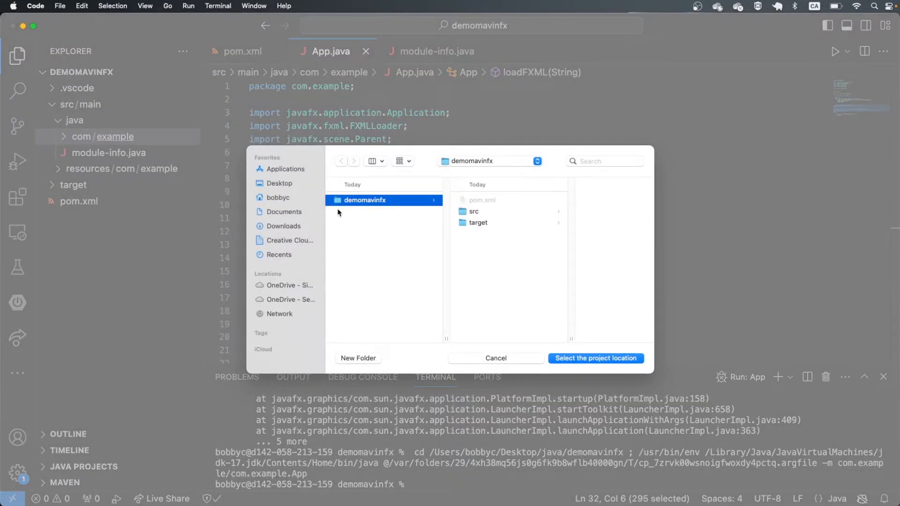
click(341, 161)
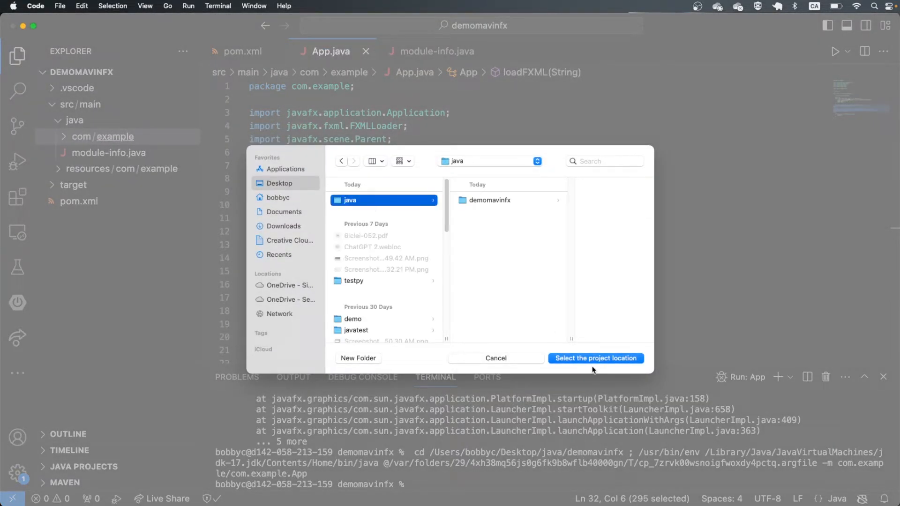
click(595, 359)
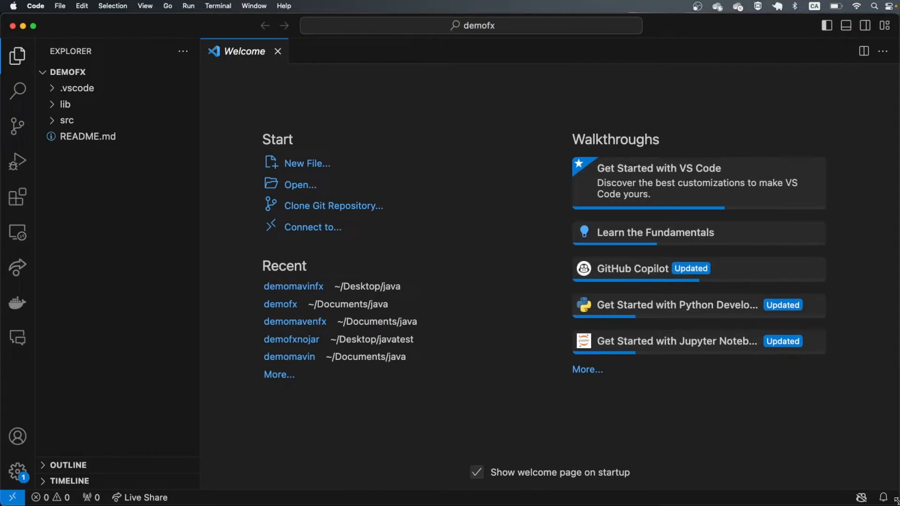
- Open the demofx project's Hello World App.java from src
click(67, 121)
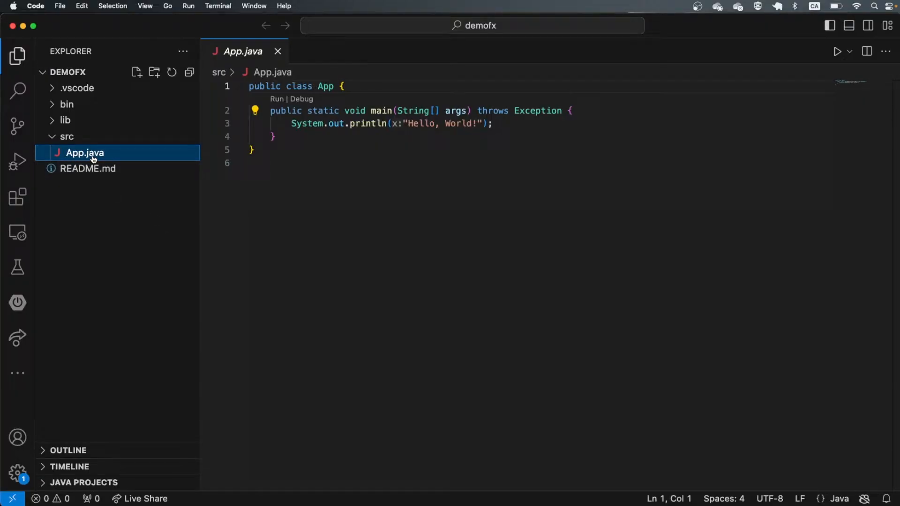
mouse_move(260, 179)
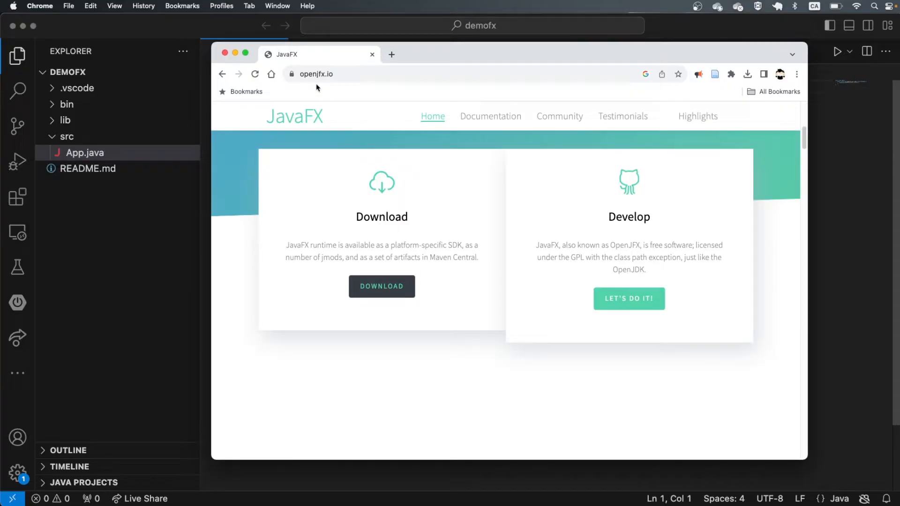
mouse_move(381, 287)
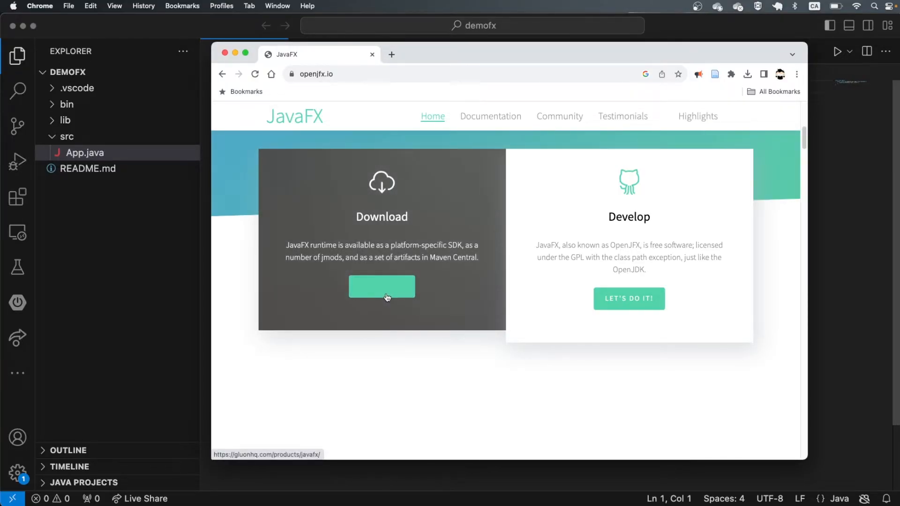
- Filter Gluon's JavaFX downloads to 21.0.1 LTS, macOS, aarch64 and download the SDK
click(382, 287)
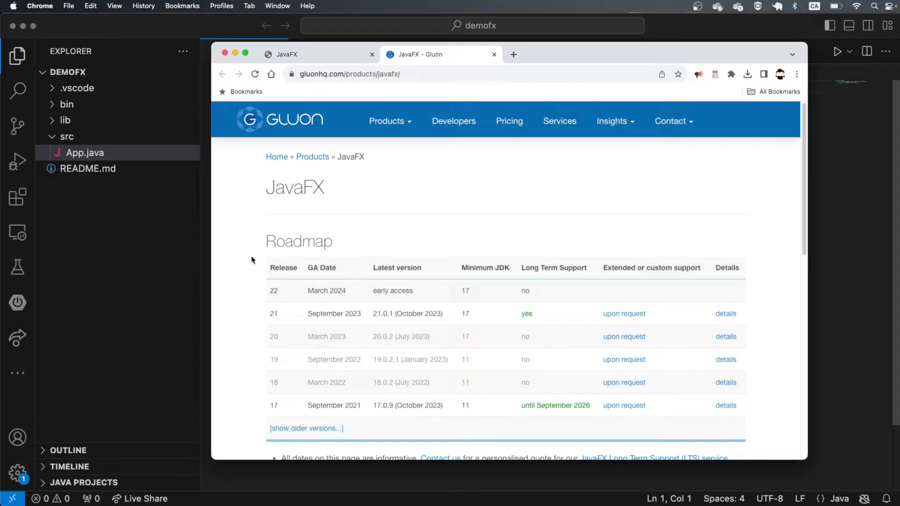
scroll(down, 3)
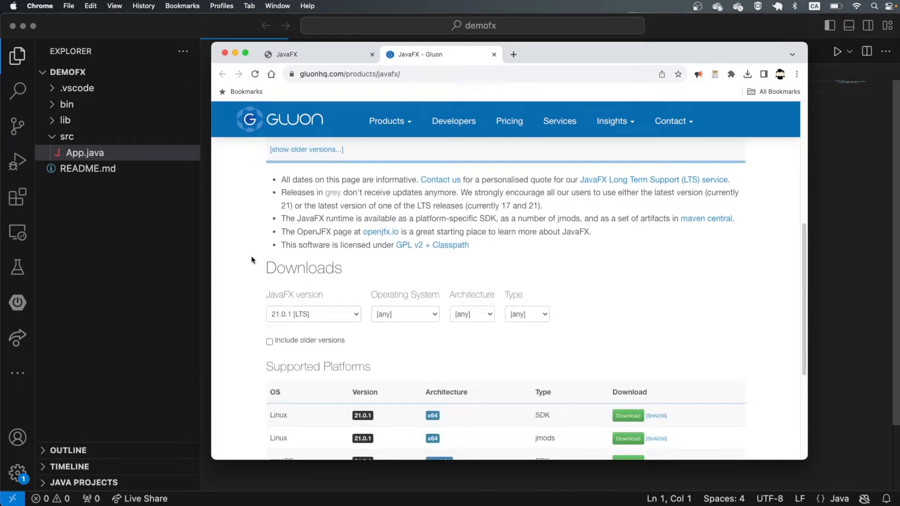
click(404, 315)
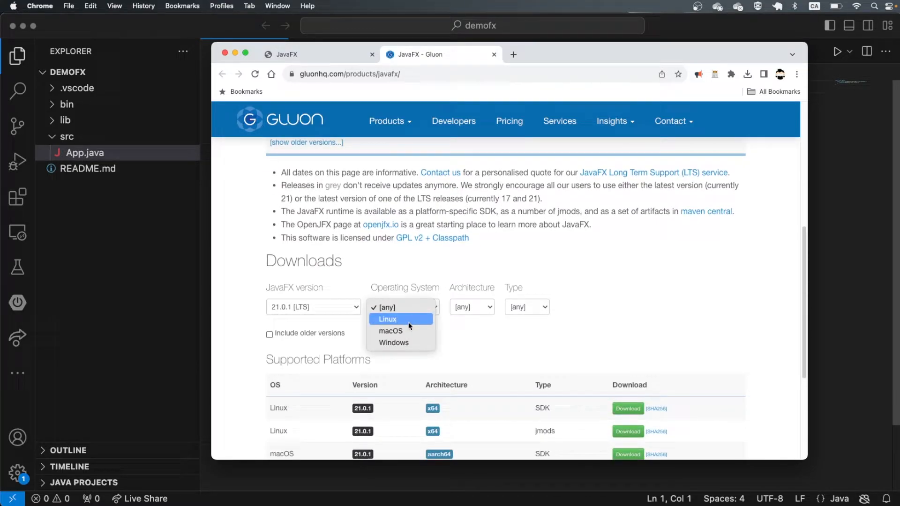
click(391, 331)
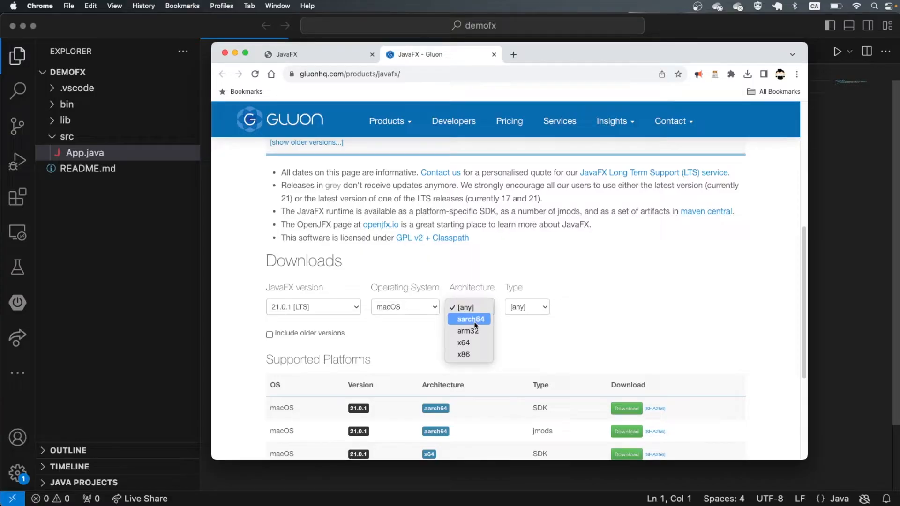
click(470, 320)
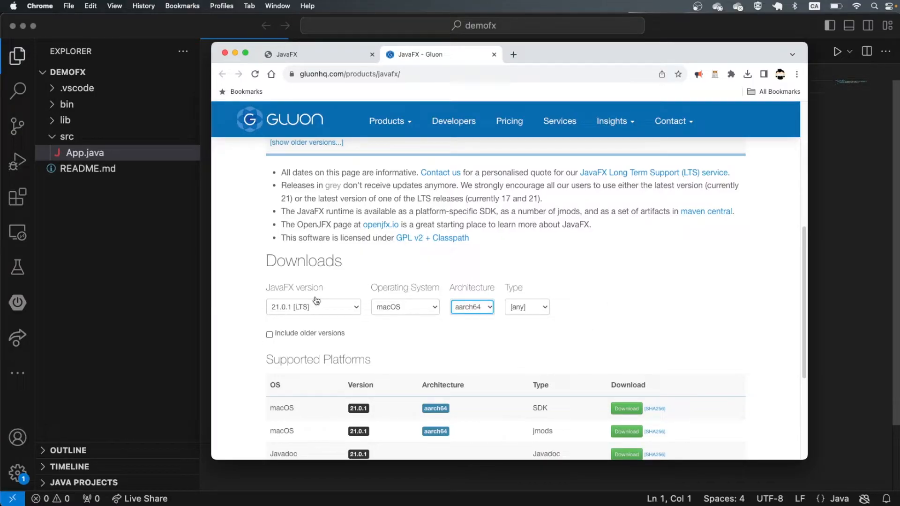
mouse_move(337, 297)
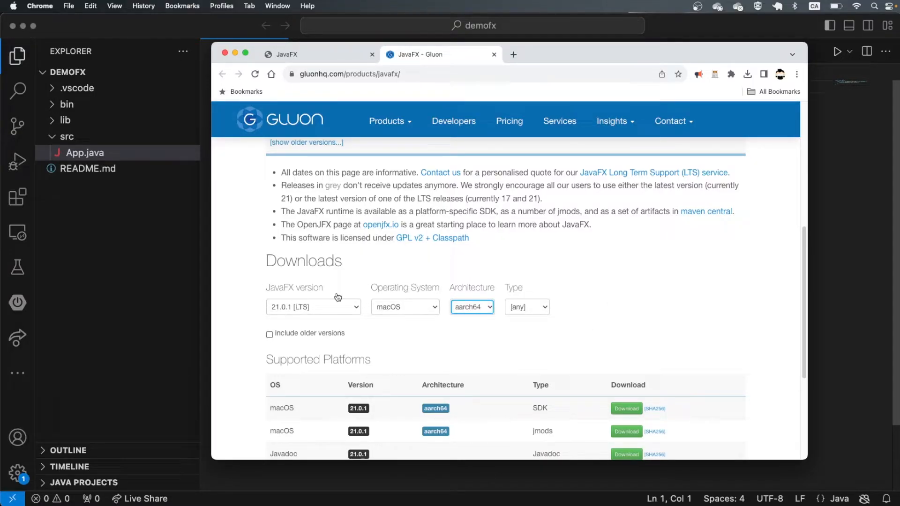
scroll(down, 3)
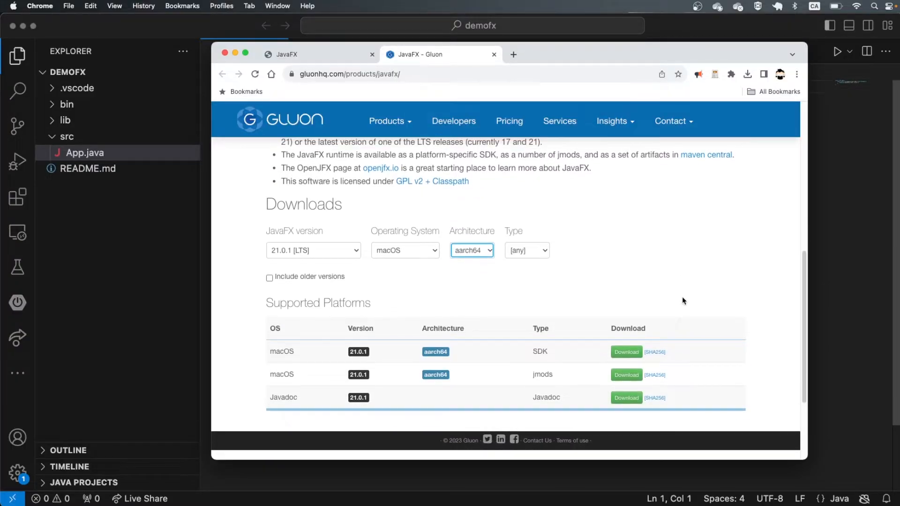
click(312, 250)
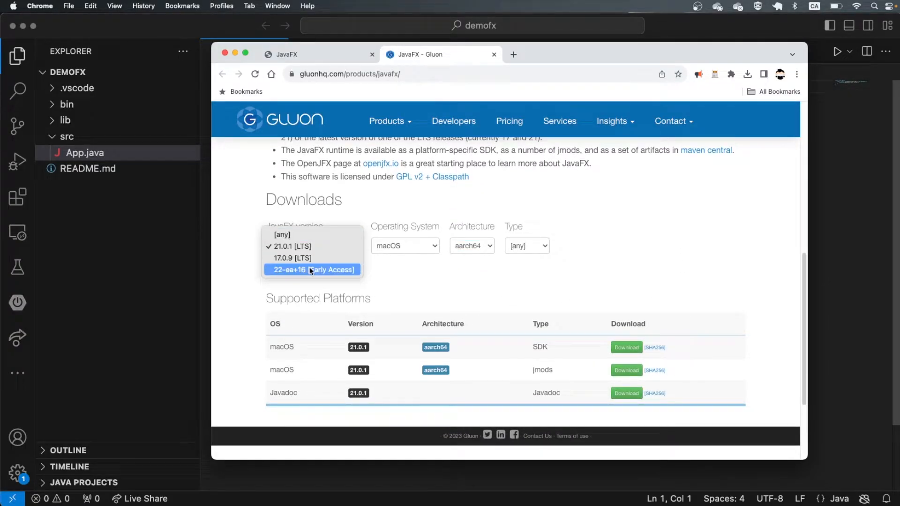
mouse_move(430, 294)
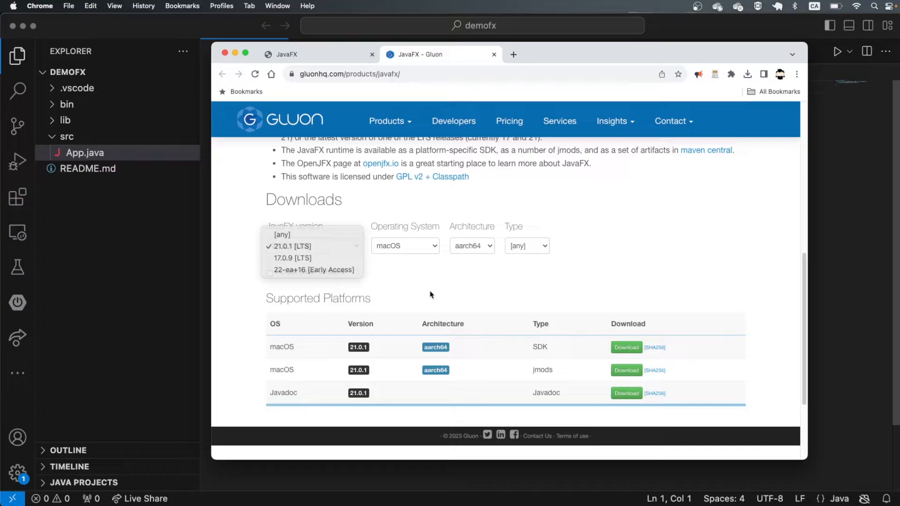
click(292, 246)
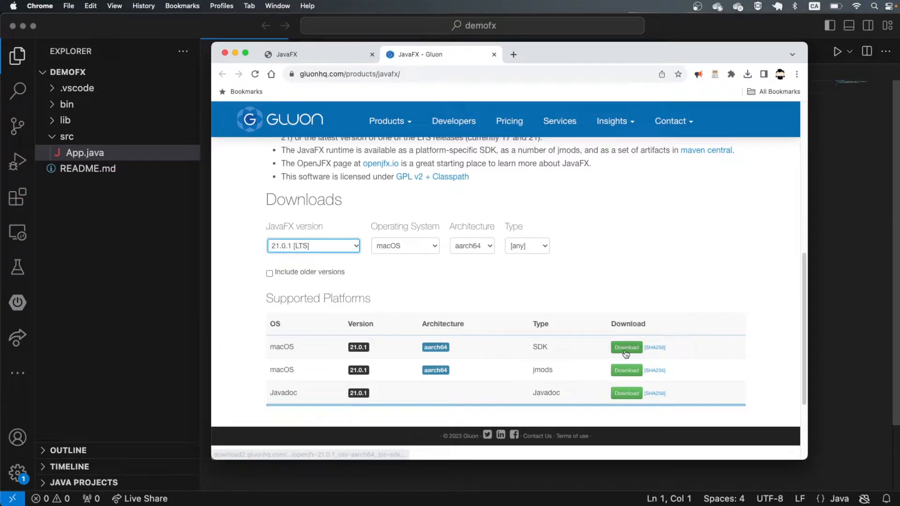
mouse_move(626, 348)
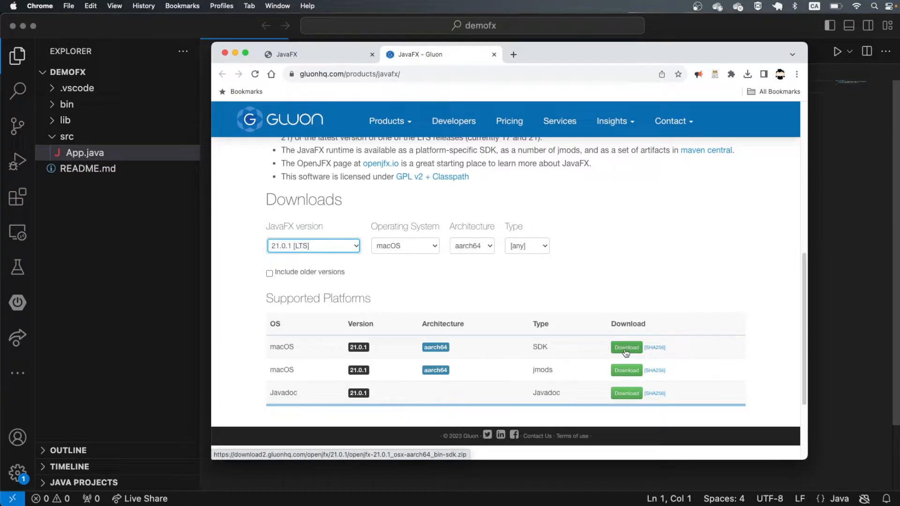
click(748, 74)
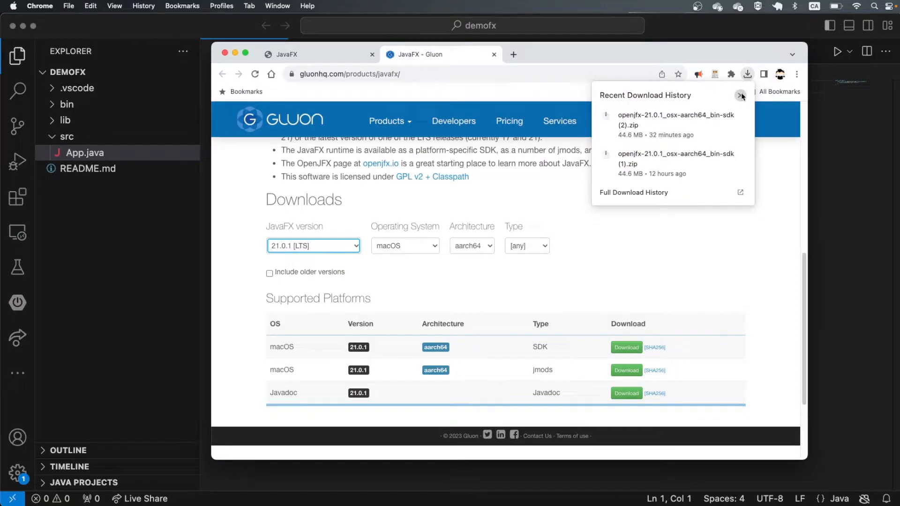
click(742, 95)
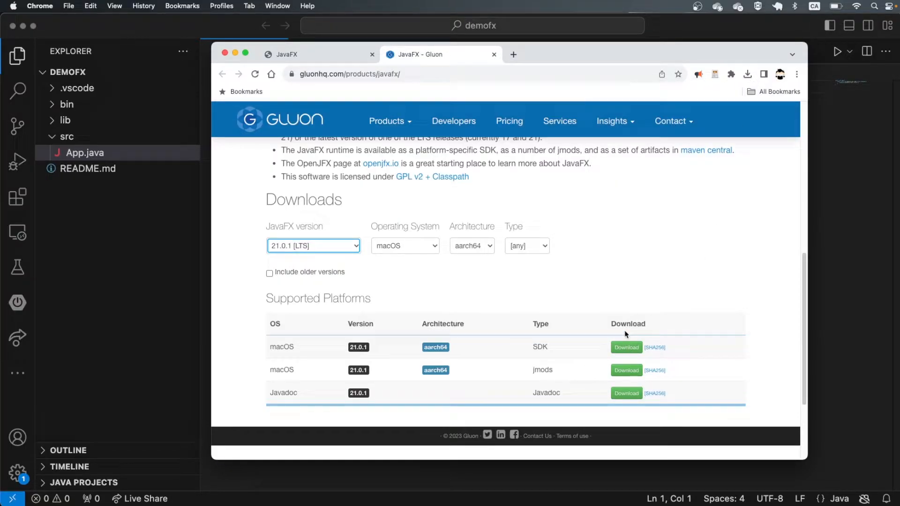
mouse_move(625, 335)
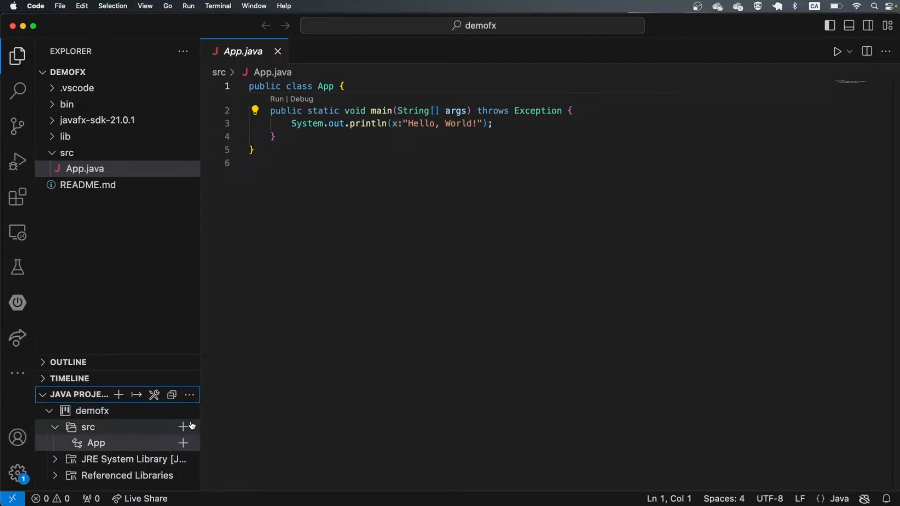
mouse_move(184, 475)
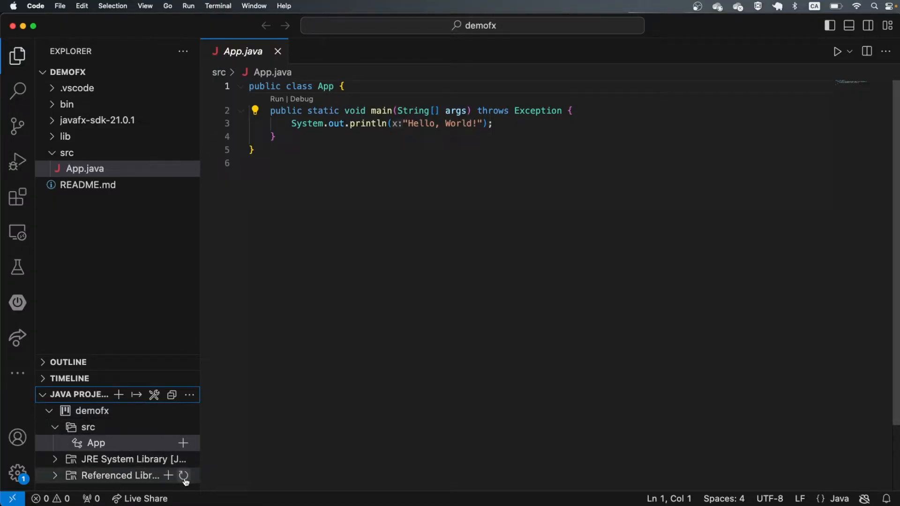
- Add the eight JavaFX jars from javafx-sdk-21.0.1/lib as demofx's referenced libraries
click(168, 475)
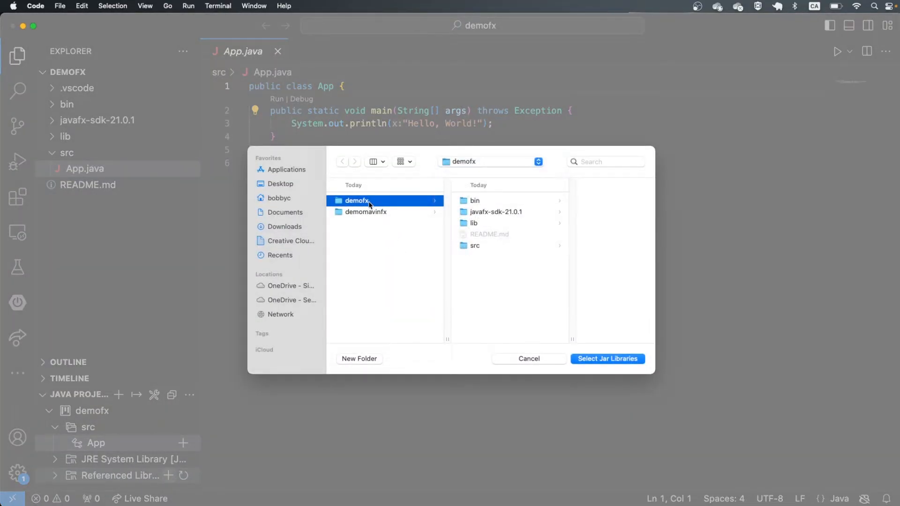
click(473, 212)
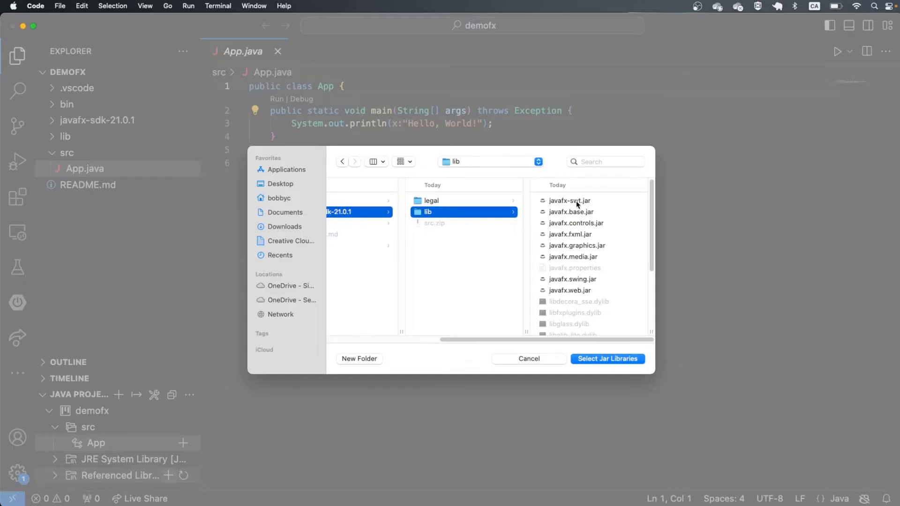
click(569, 200)
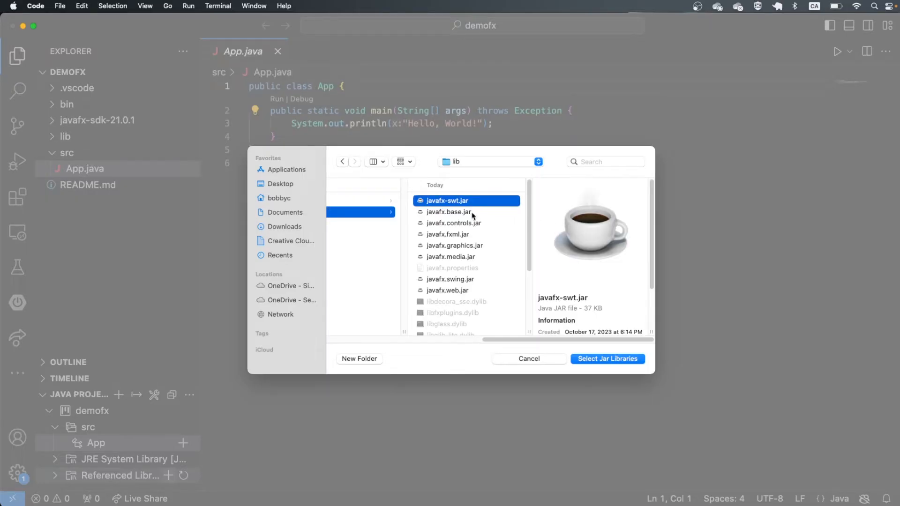
click(451, 279)
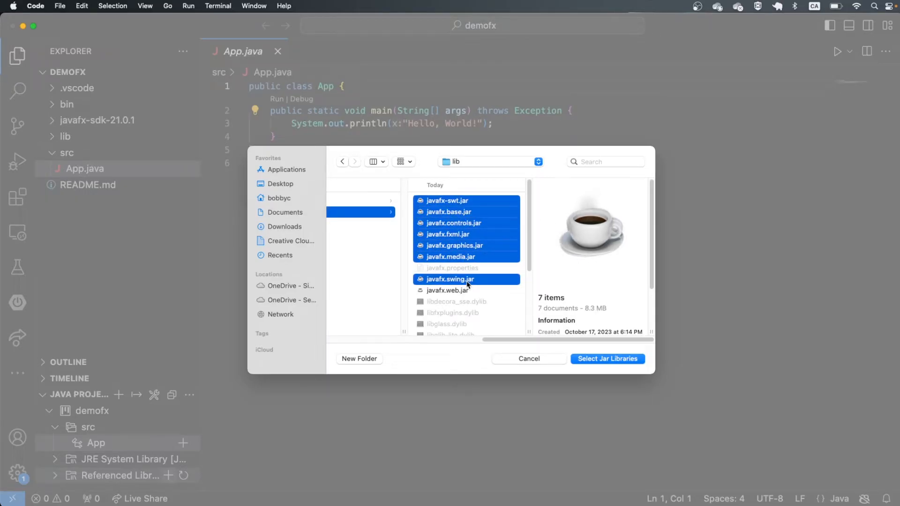
click(448, 290)
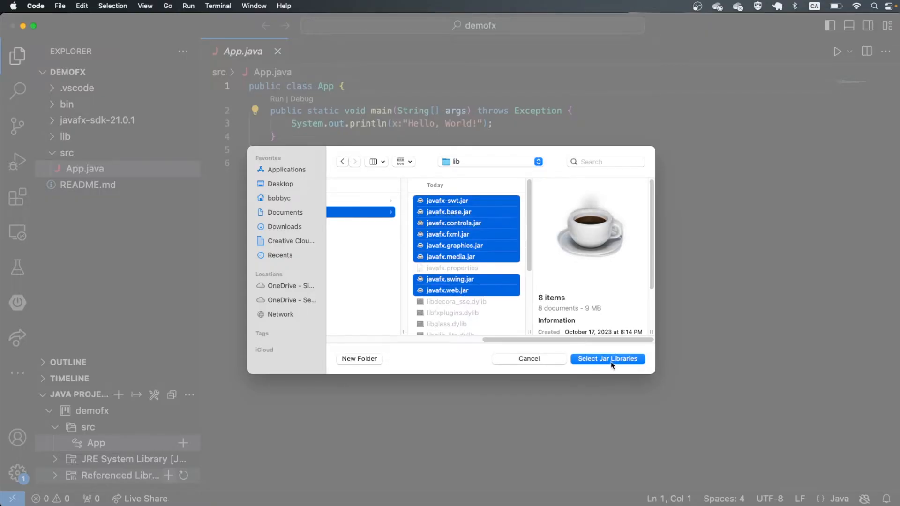
click(608, 358)
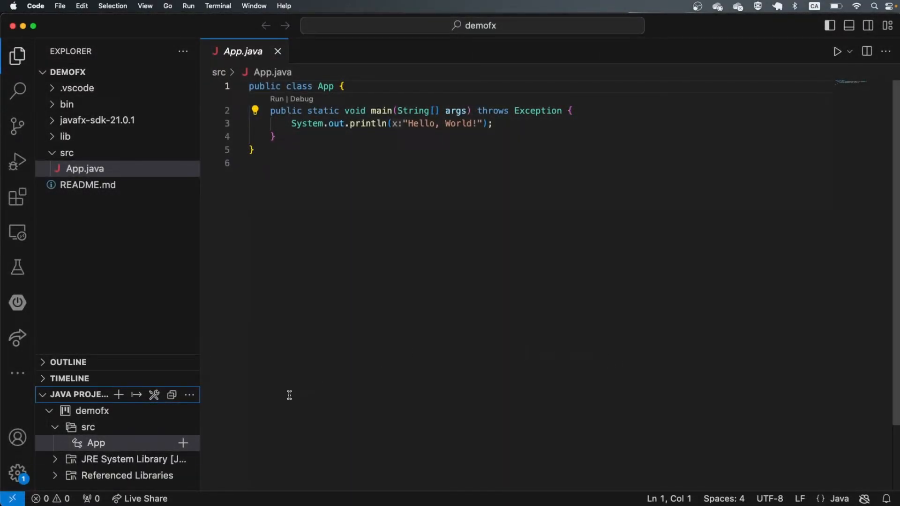
mouse_move(277, 358)
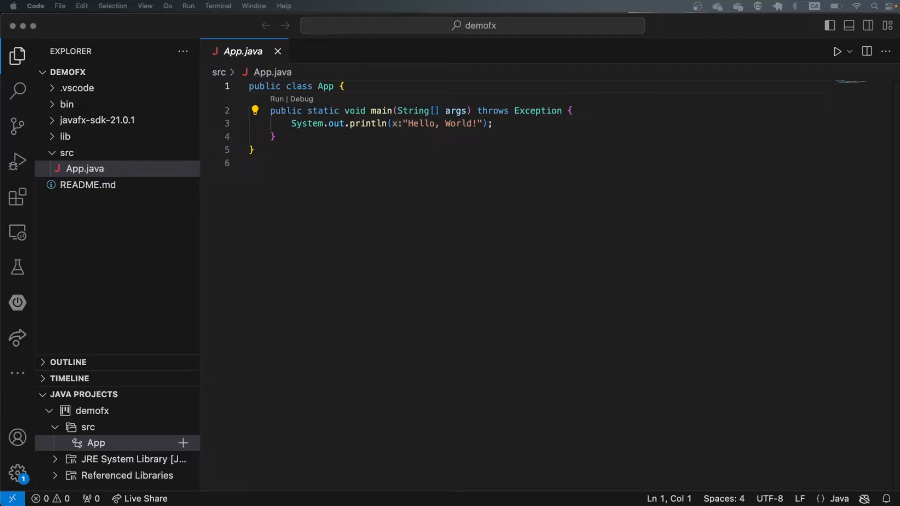
- Browse the Terminal menu options, then open the Run menu
click(218, 5)
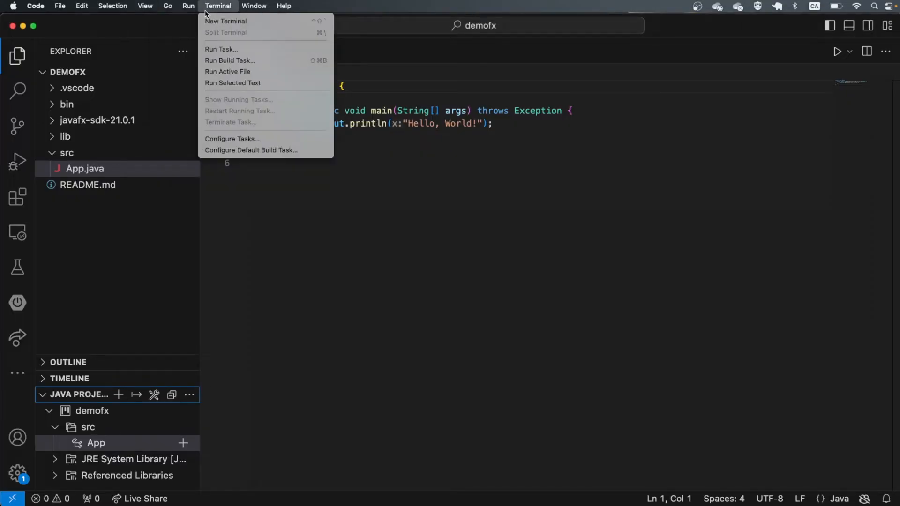
click(188, 6)
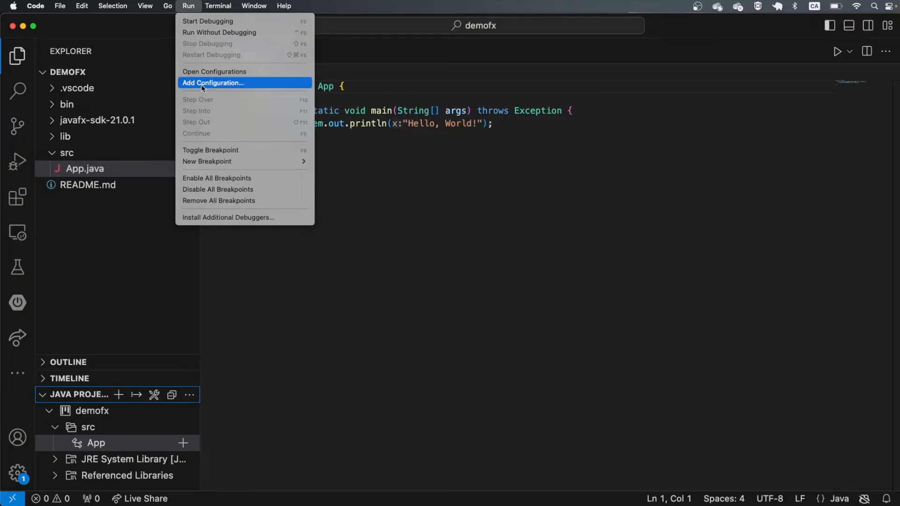
- Create launch.json and add vmArgs '--module-path /path/to/javafx-sdk-21.0.1/lib --add-modules javafx.controls'
click(213, 83)
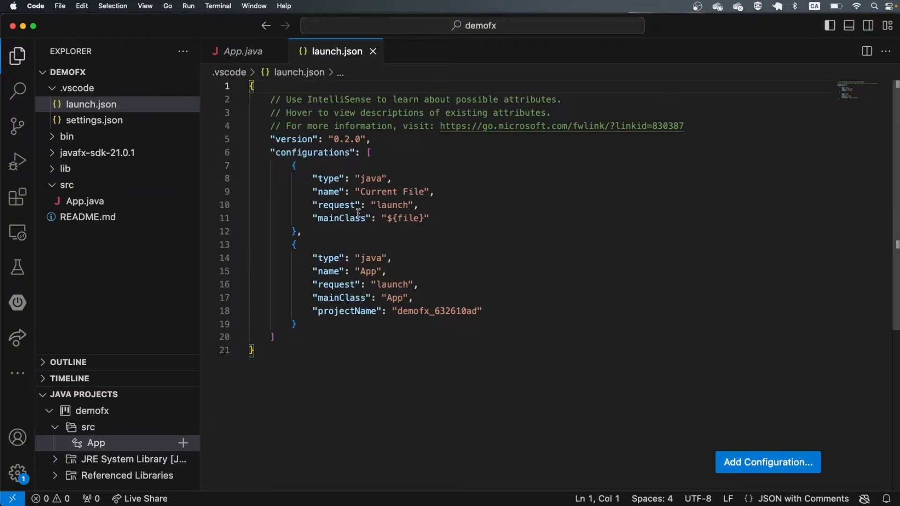
mouse_move(394, 371)
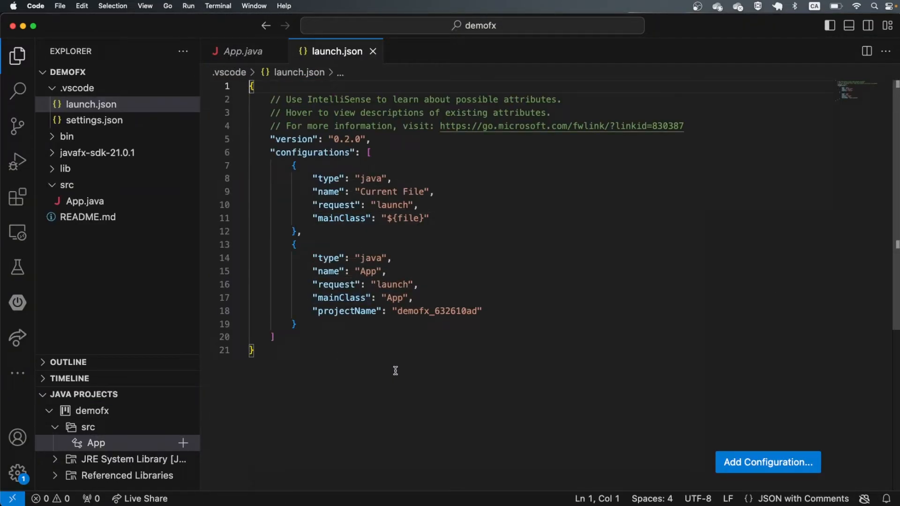
mouse_move(427, 310)
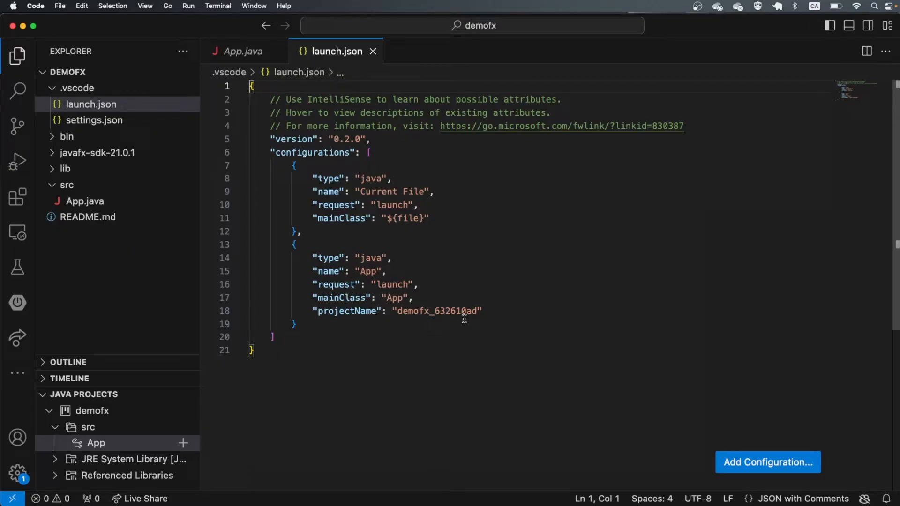
click(422, 284)
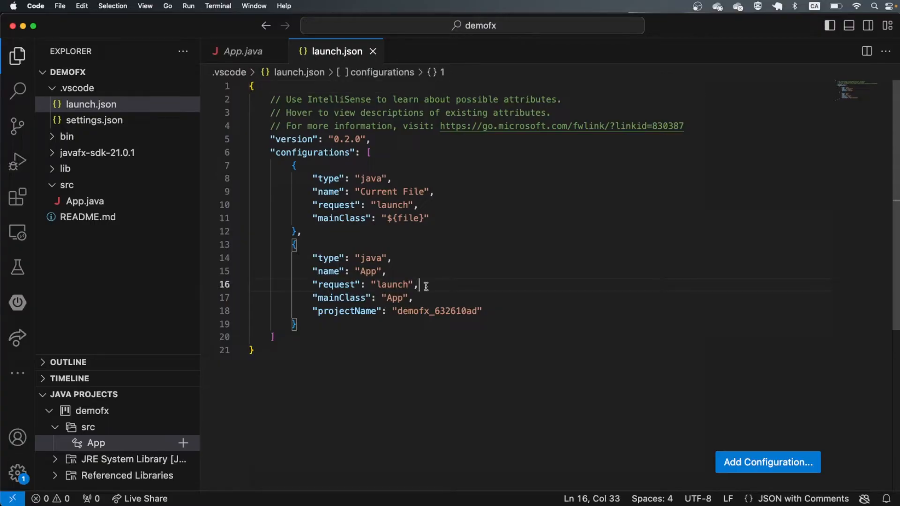
key(Return)
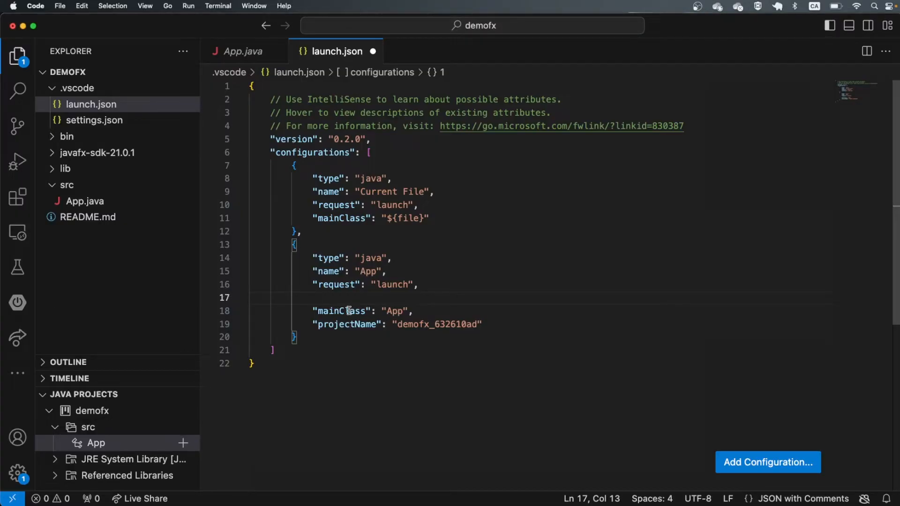
text("vmArgs": "--module-path /path/to/javafx-sdk-21.0.1/lib --add-modules javafx.controls",)
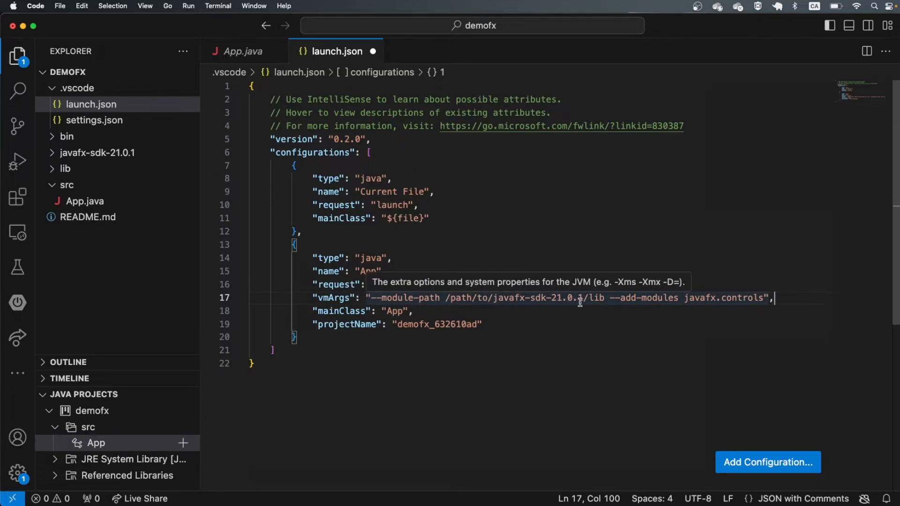
mouse_move(721, 306)
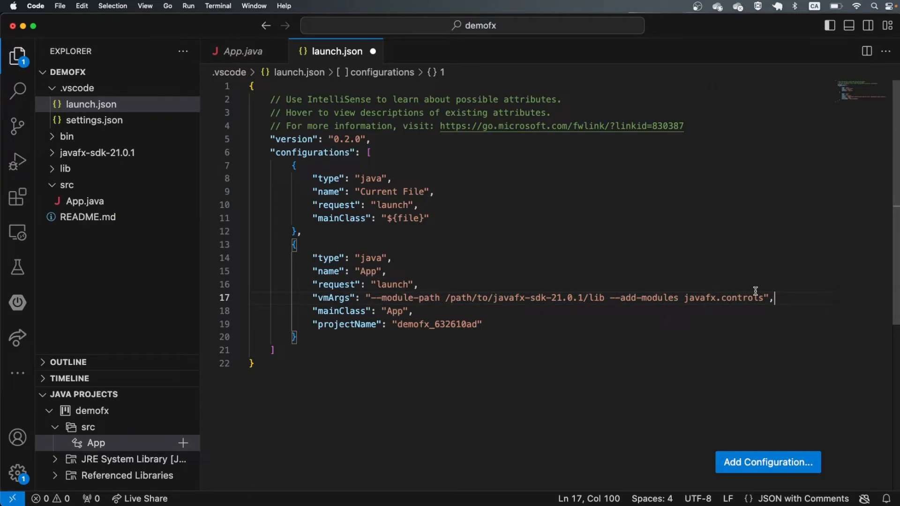
mouse_move(565, 345)
text(cd)
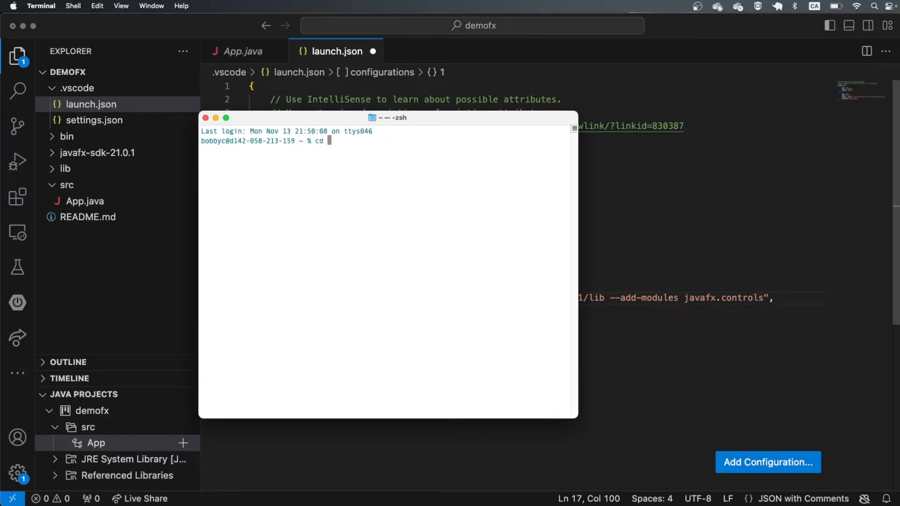
- Change directory in Terminal to Desktop's demofx/javafx-sdk-21.0.1/lib using Tab completion
text(Desktop/java/)
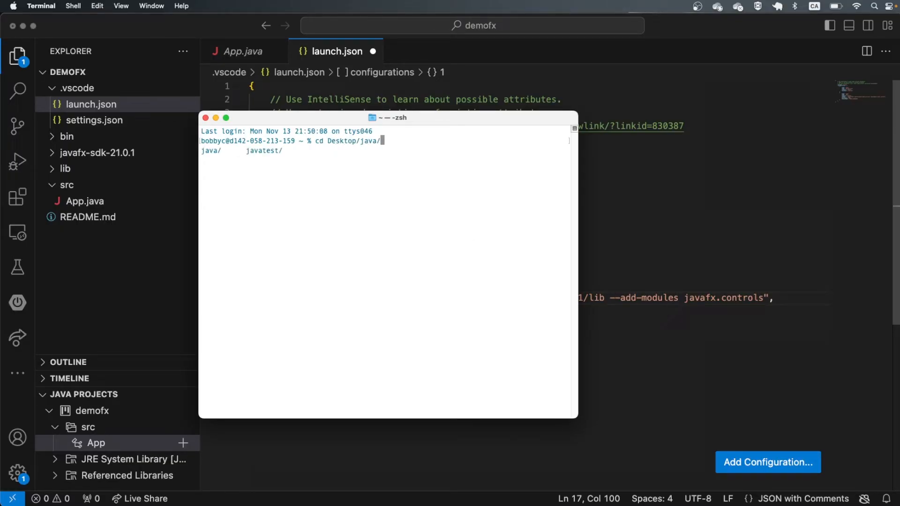
text(demo)
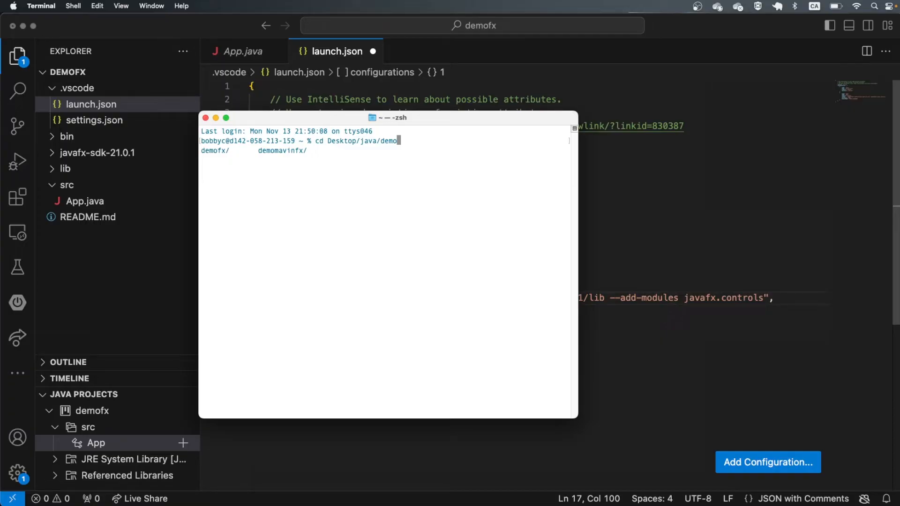
text(fx/)
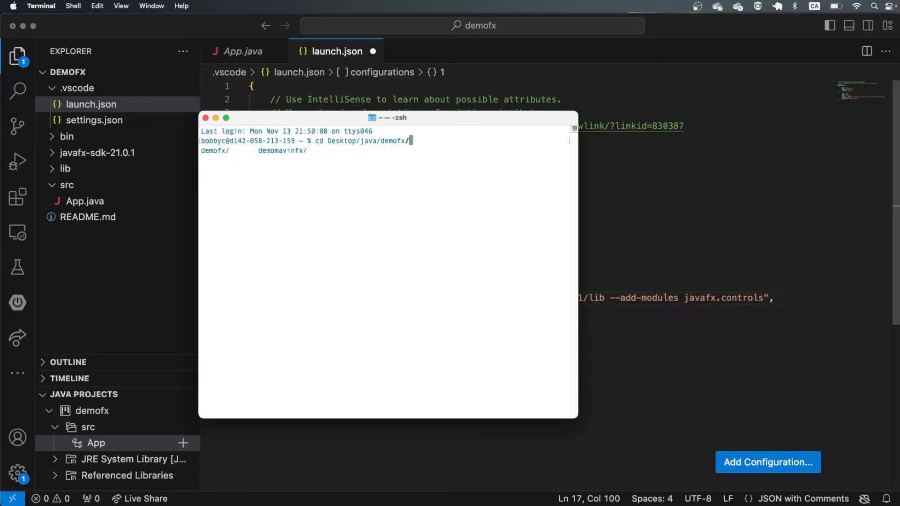
text(javafx-sdk-21.0.1/l)
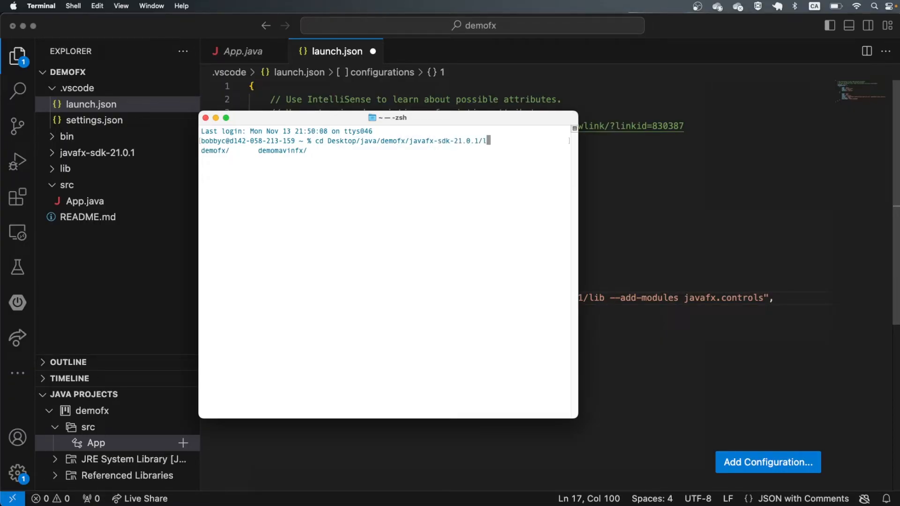
key(Return)
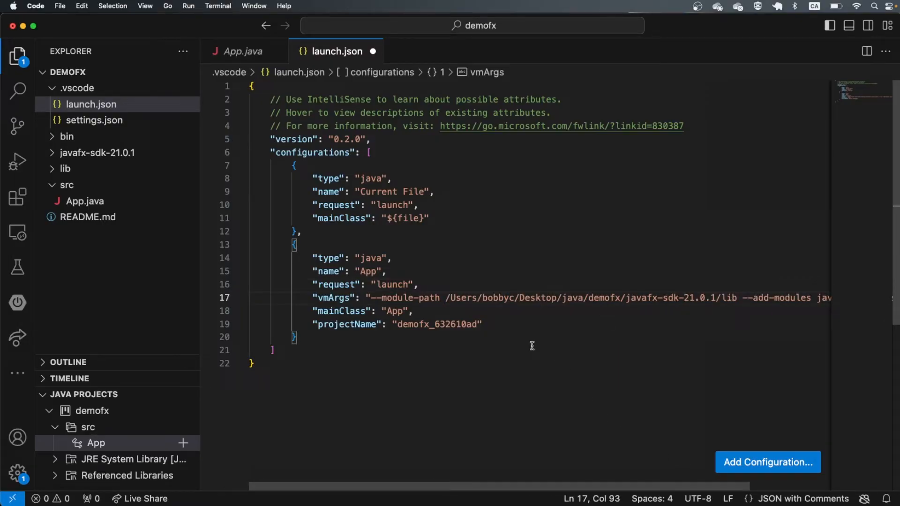
mouse_move(430, 329)
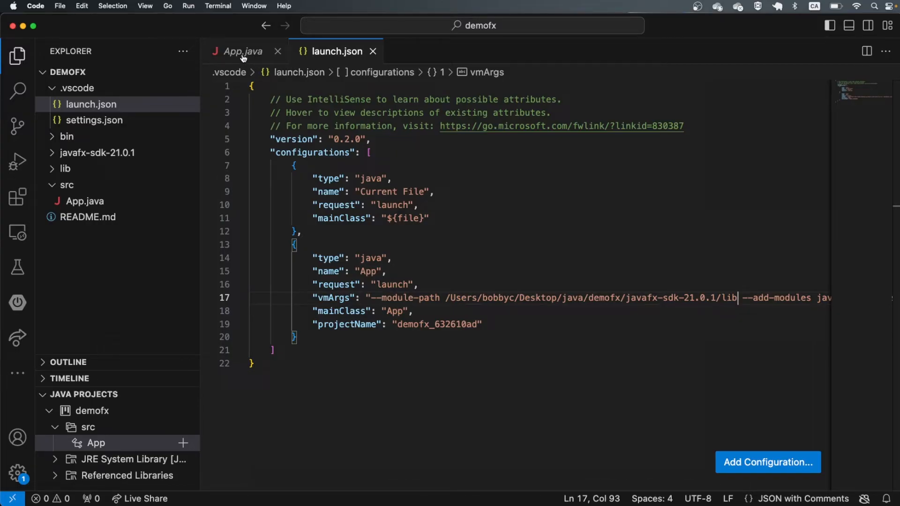
- Make class App extend Application with its import, adding two blank lines after main
click(242, 52)
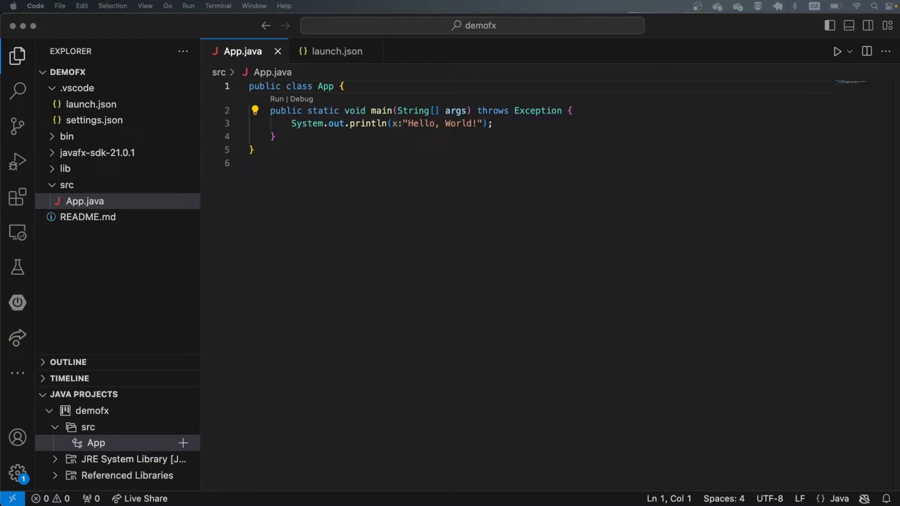
double_click(325, 86)
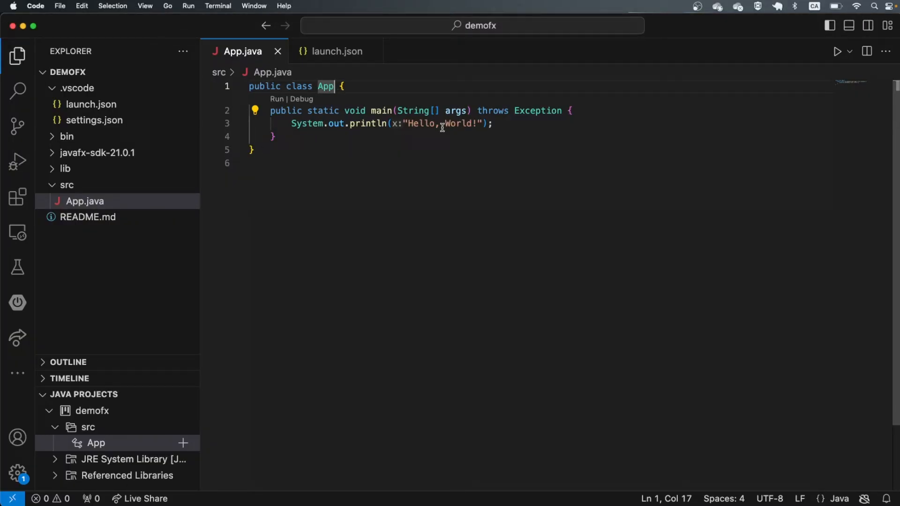
text(extends Application)
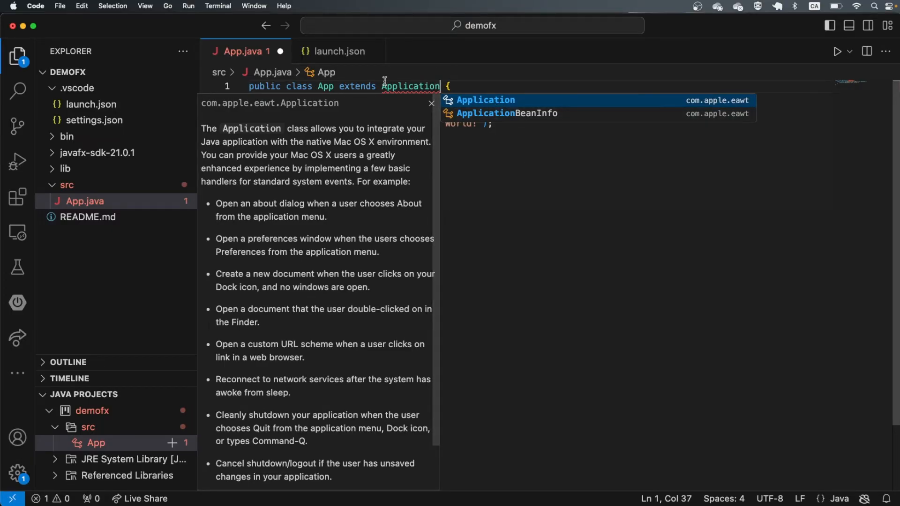
key(Escape)
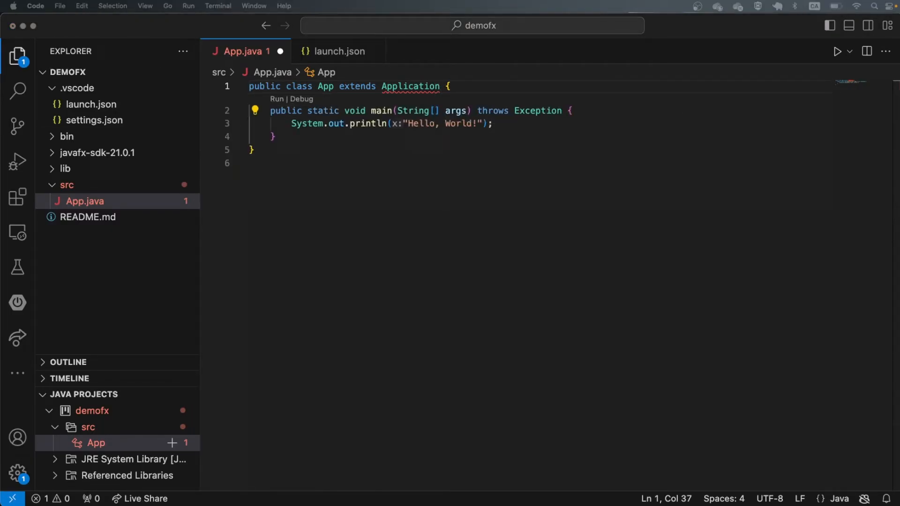
click(248, 86)
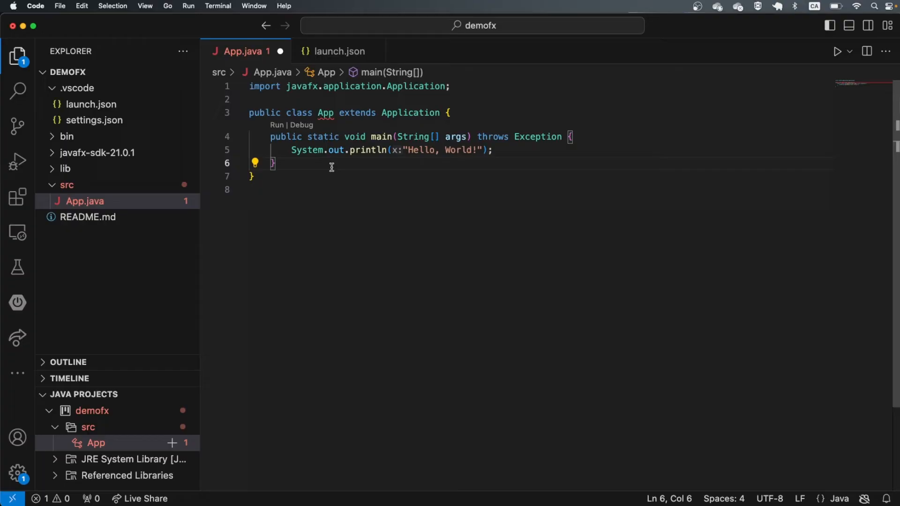
key(Enter)
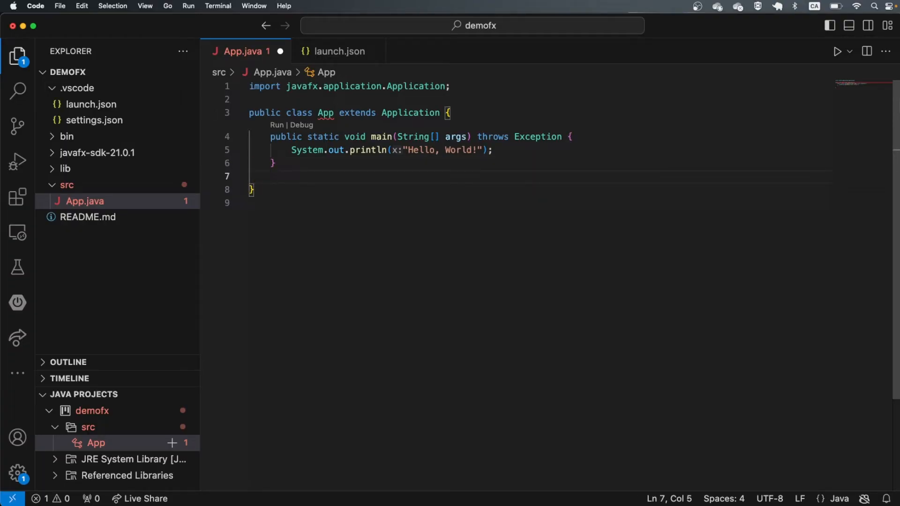
key(Return)
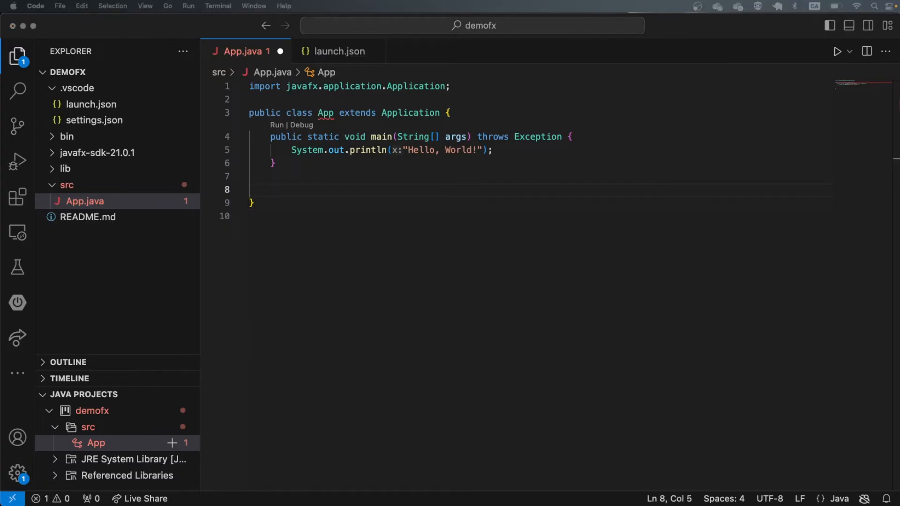
- Replace main's println with launch(args); and add an overridden start(Stage primaryStage) method
click(491, 150)
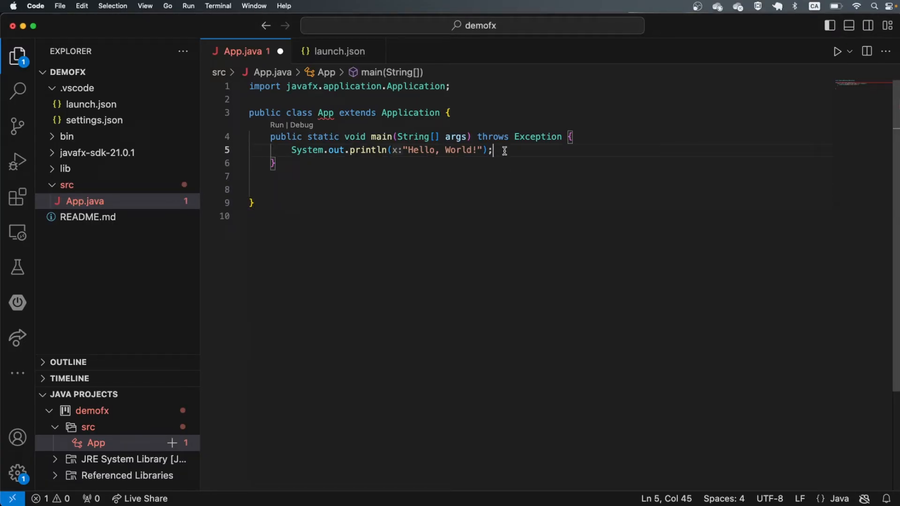
text(launch(args);)
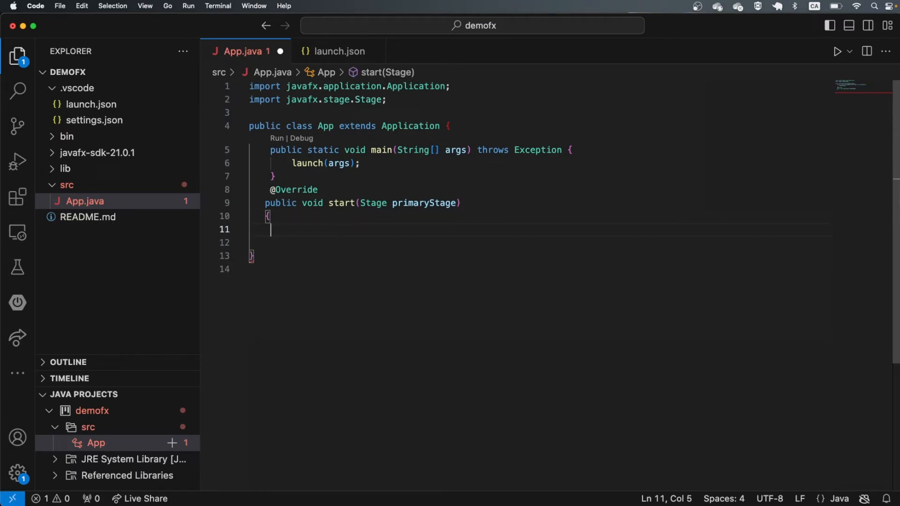
text({)
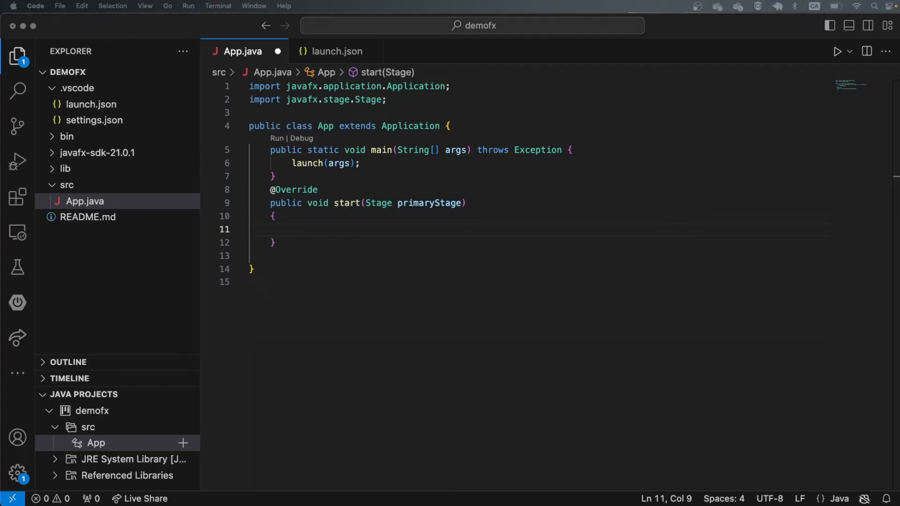
mouse_move(313, 231)
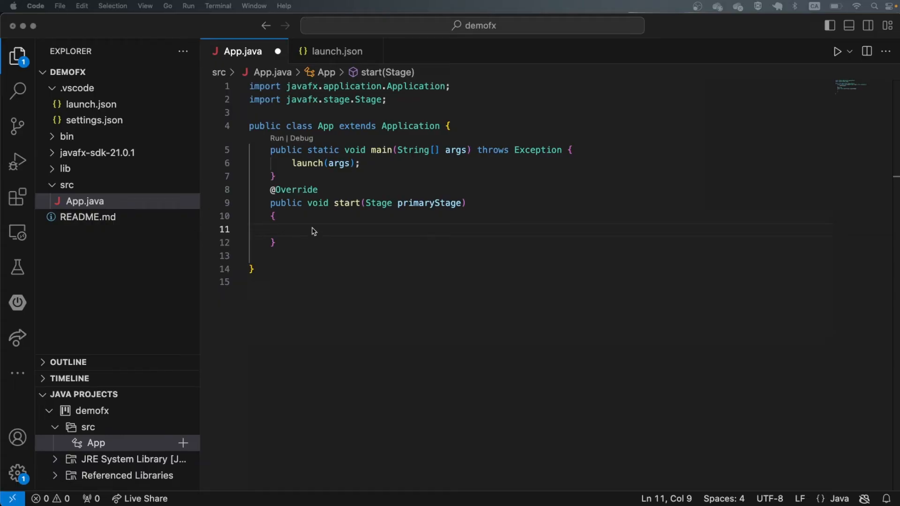
- Fill start with a VBox(10), a 640x480 Scene, setScene, title "Default", and show()
text(VBox vbox = new VBox(10);)
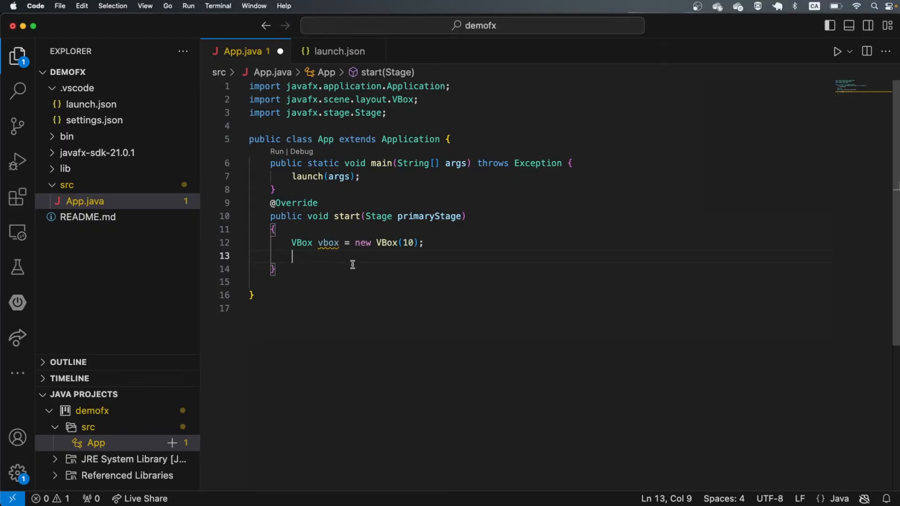
text(Scene scene = new Scene()
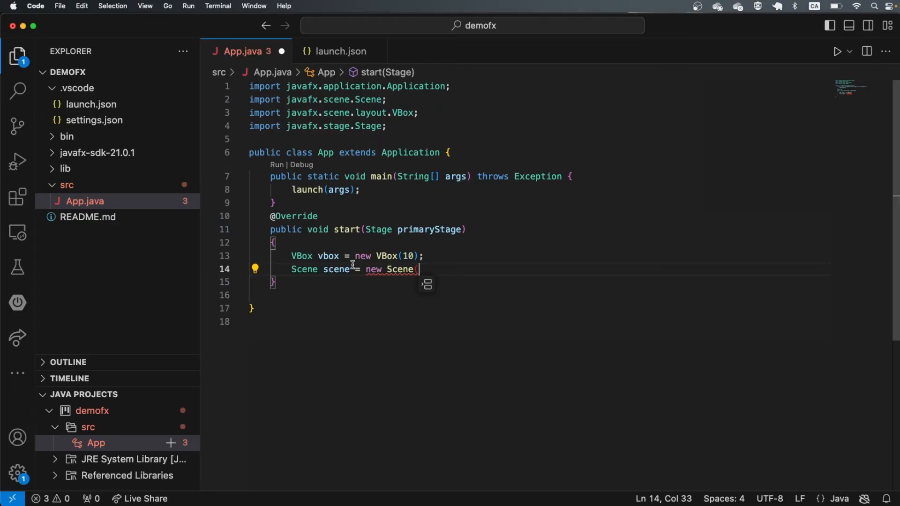
text(vbox,640,480);)
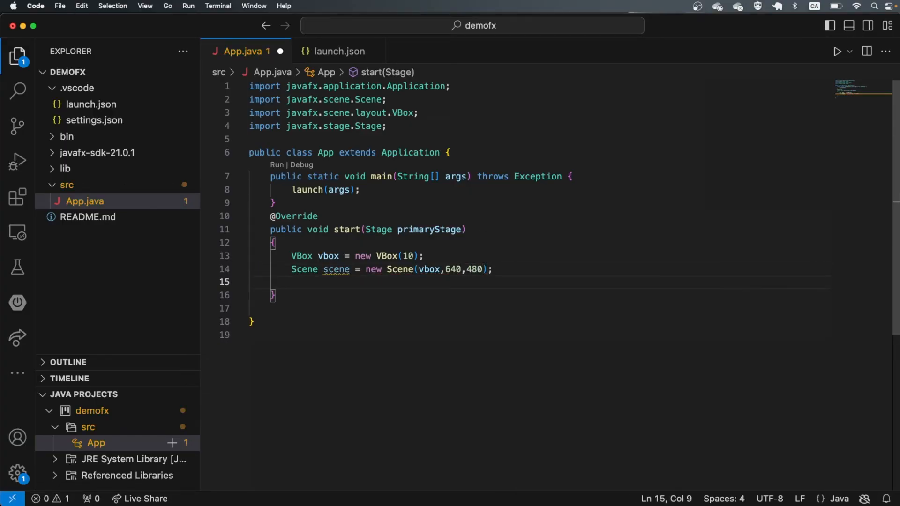
text(primaryStage.setScene(scene);)
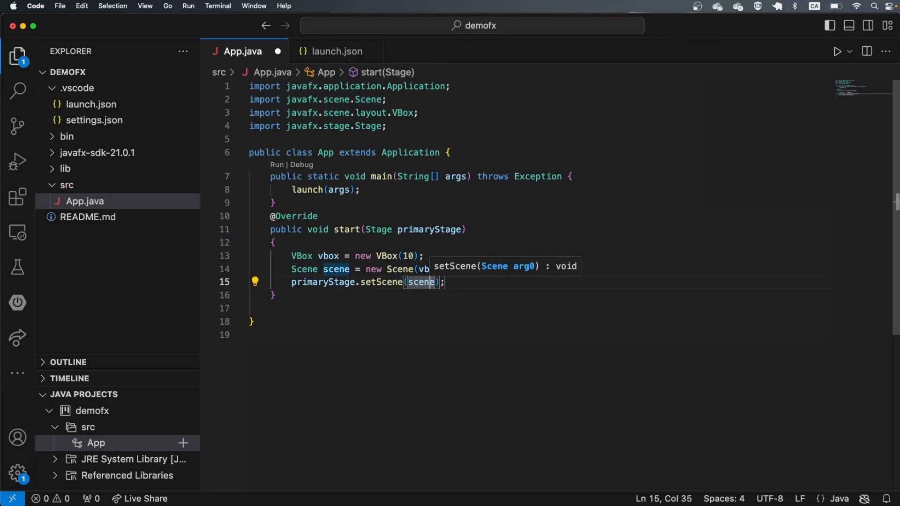
text(640,480);)
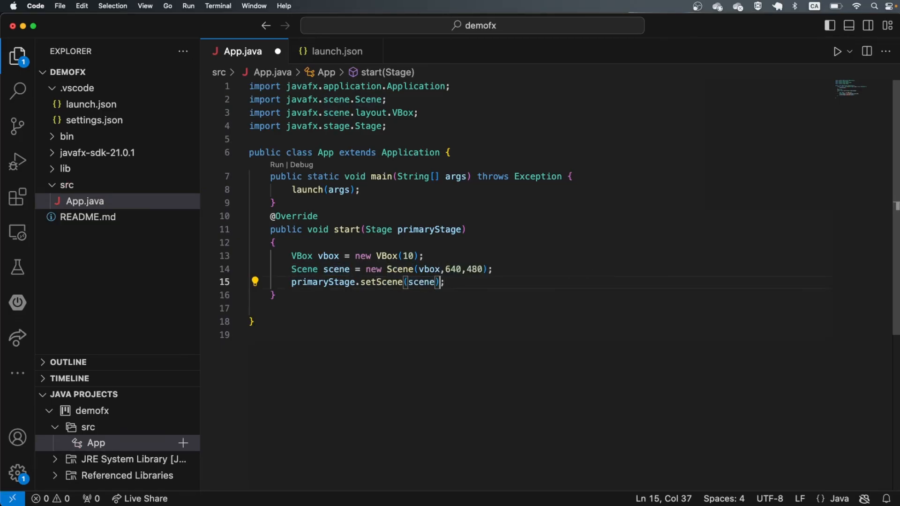
text(primaryStage.setTitle("Default");)
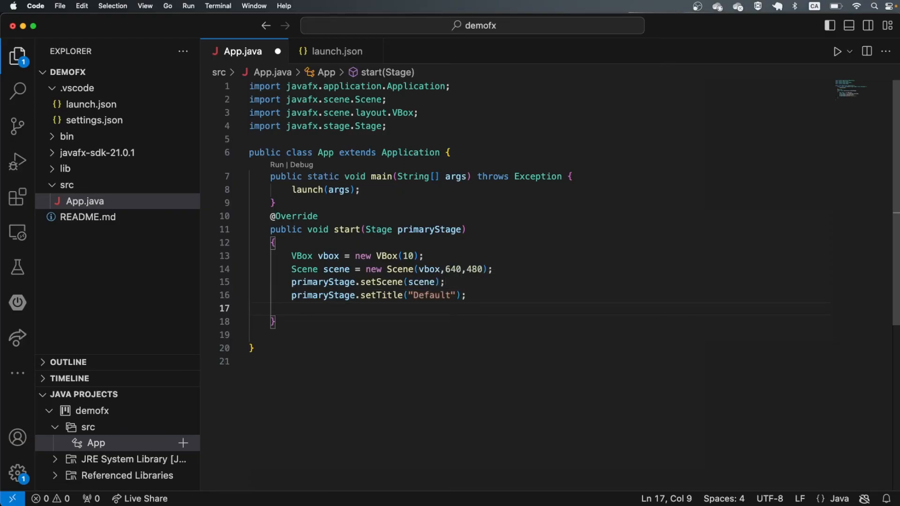
text(primaryStage)
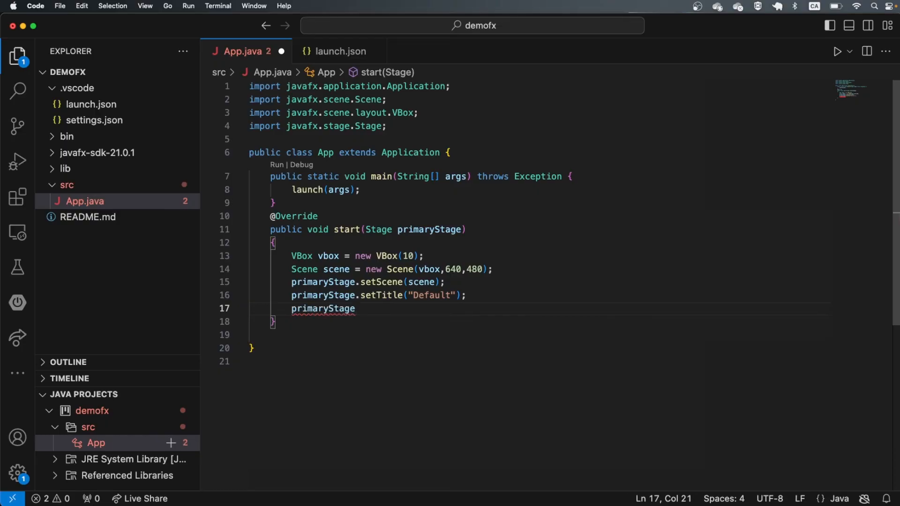
text(.show();)
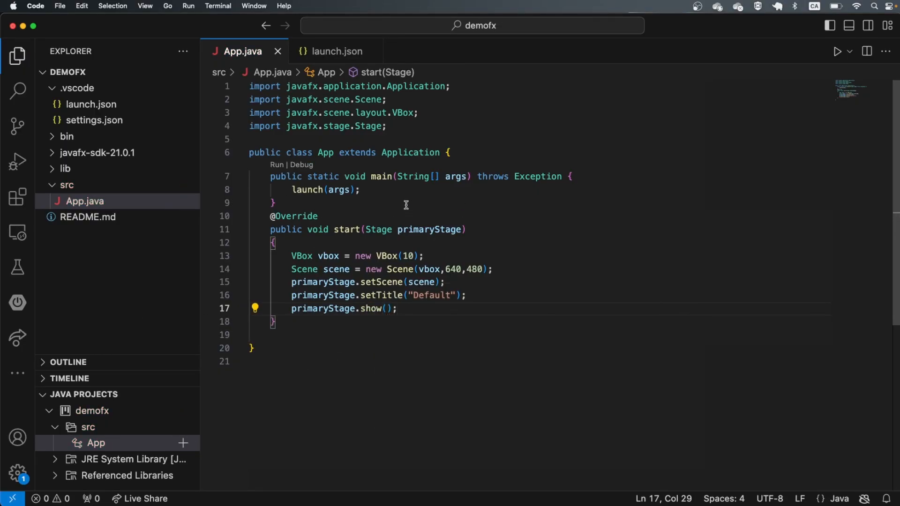
mouse_move(838, 51)
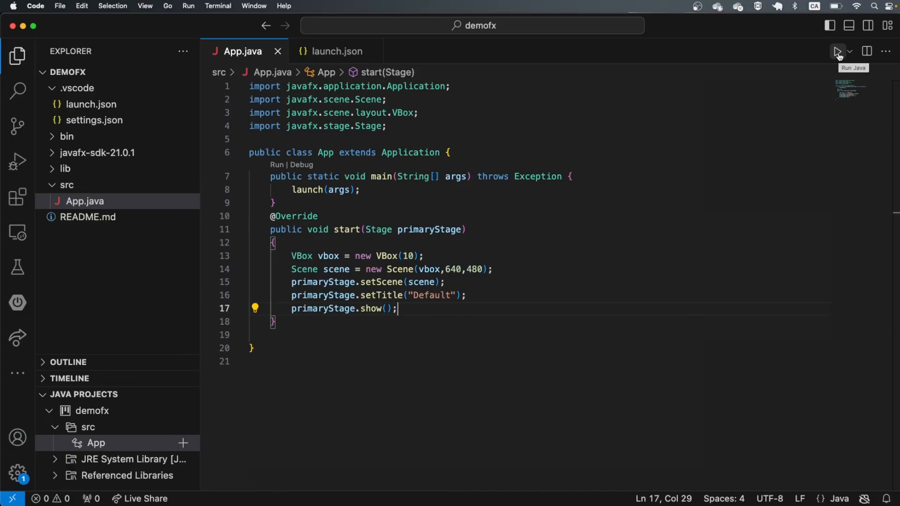
- Run App.java with the Run Java button, opening the empty Default window
click(836, 51)
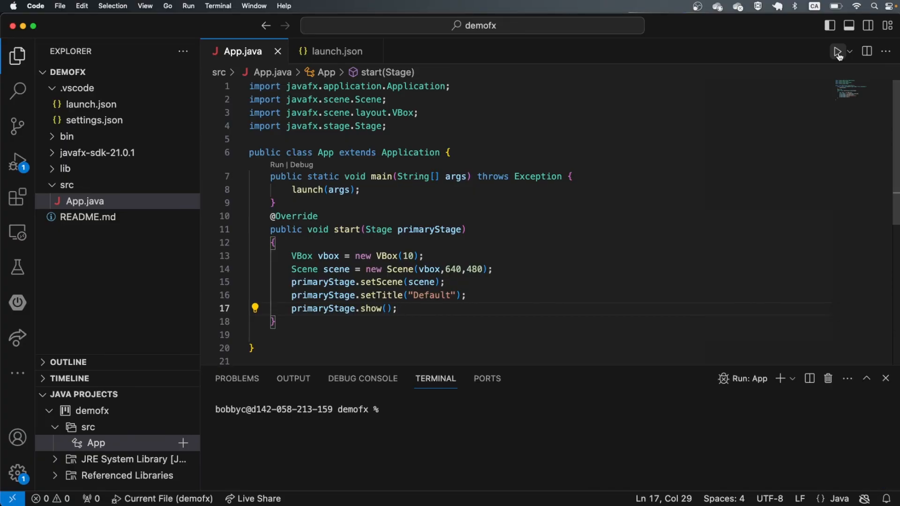
click(838, 51)
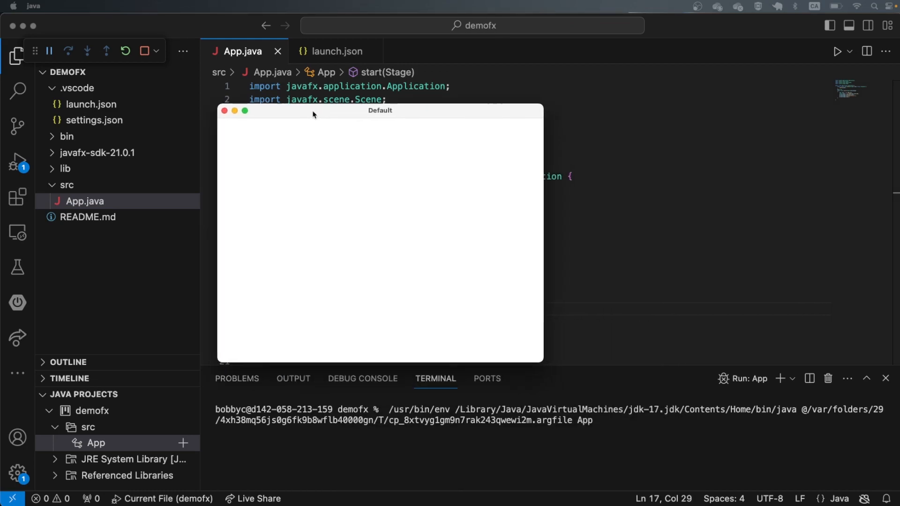
mouse_move(320, 196)
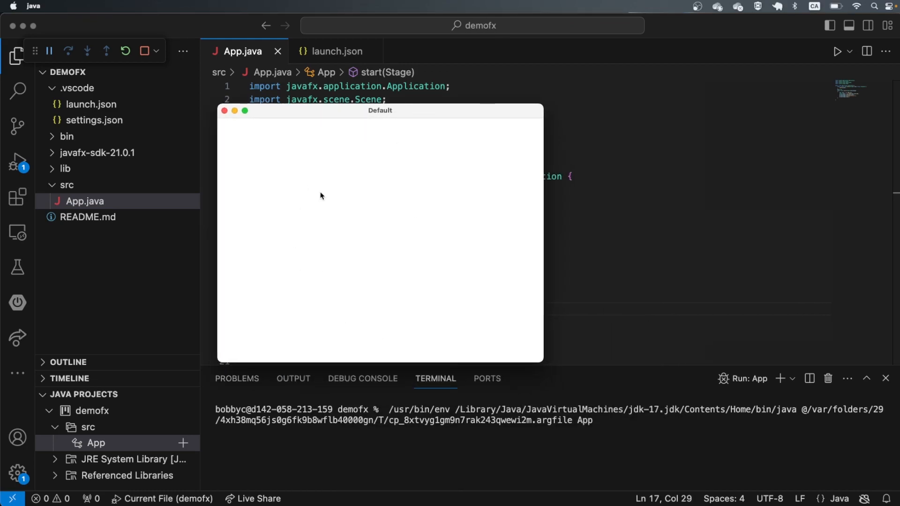
mouse_move(295, 263)
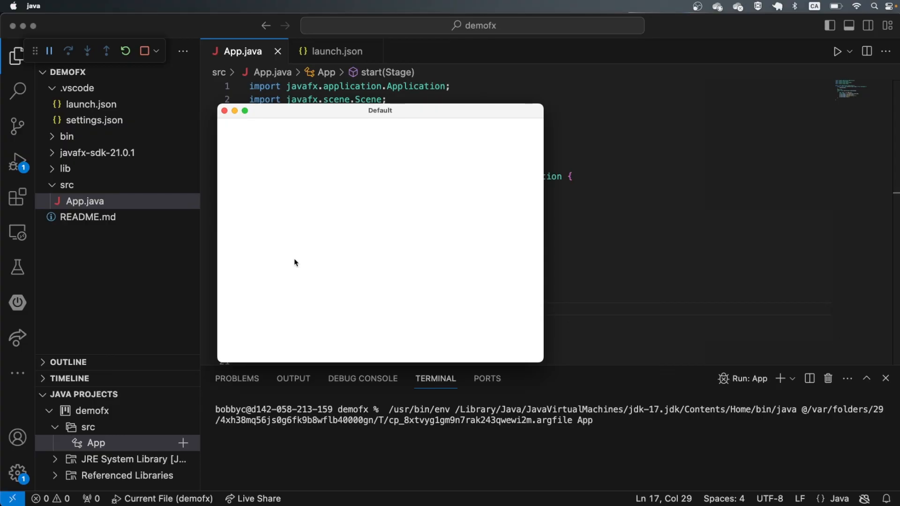
mouse_move(297, 260)
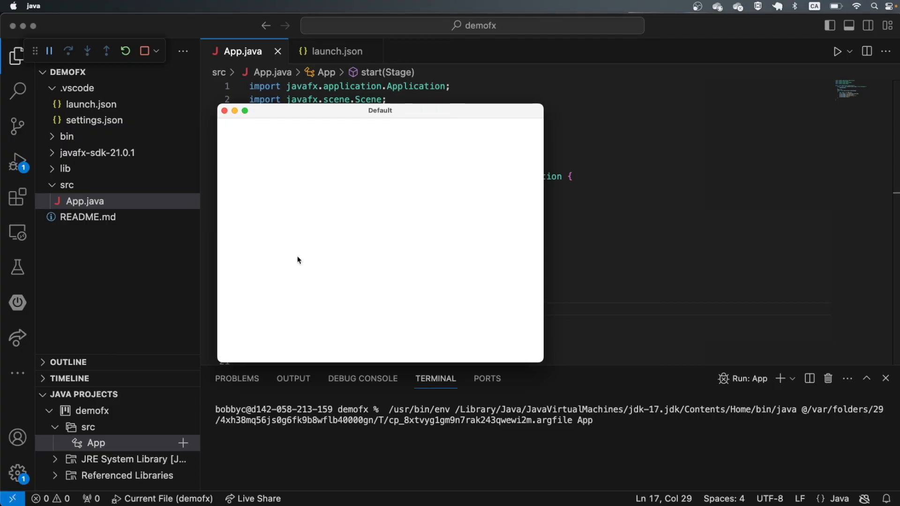